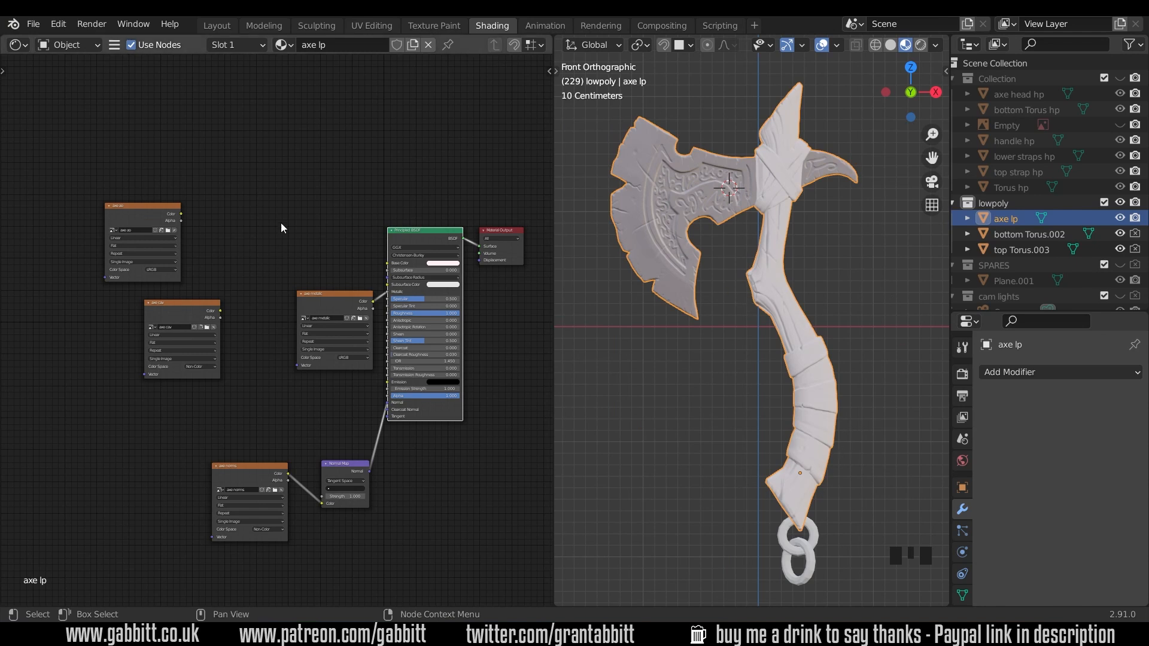
{"action": "mouse_move", "coordinate": [396, 291]}
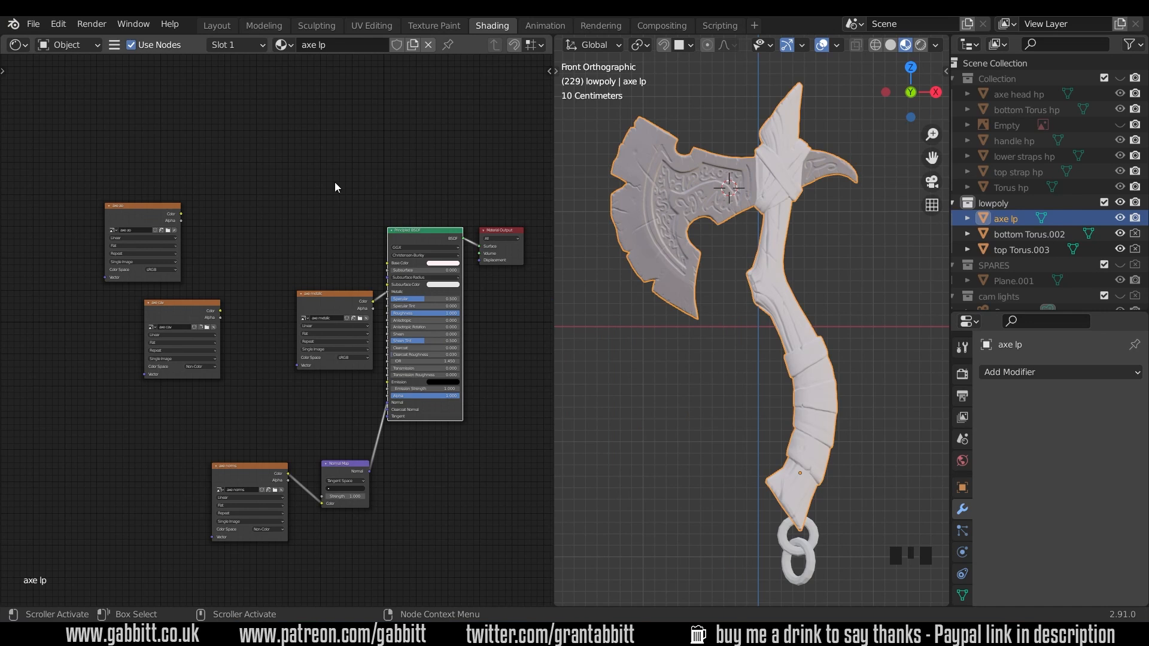
Move the collapsed metallic and normal map nodes beside the Principled BSDF.
{"action": "scroll", "scroll_direction": "up", "scroll_amount": 3}
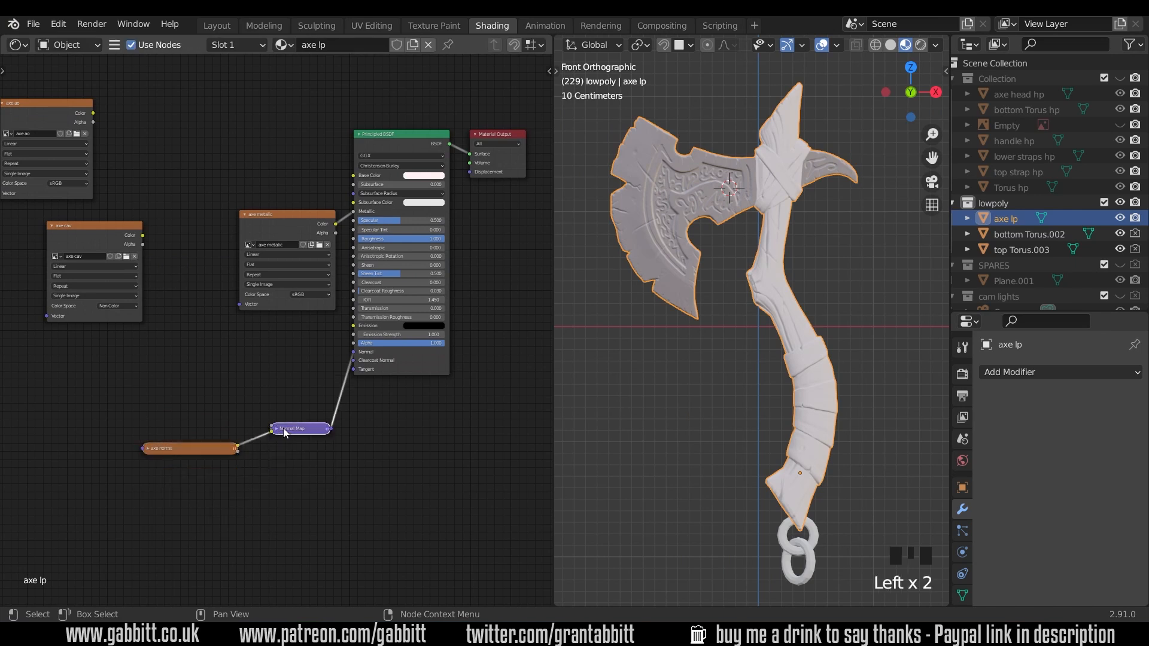
{"action": "left_click_drag", "start_coordinate": [300, 428], "coordinate": [306, 353]}
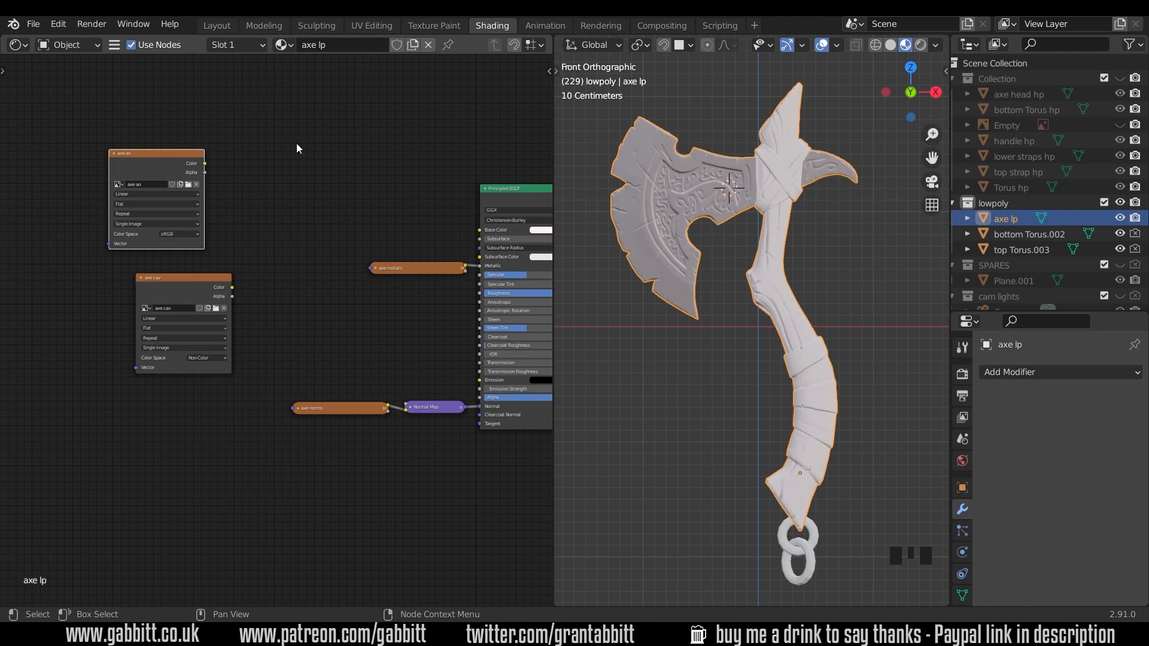
{"action": "mouse_move", "coordinate": [137, 65]}
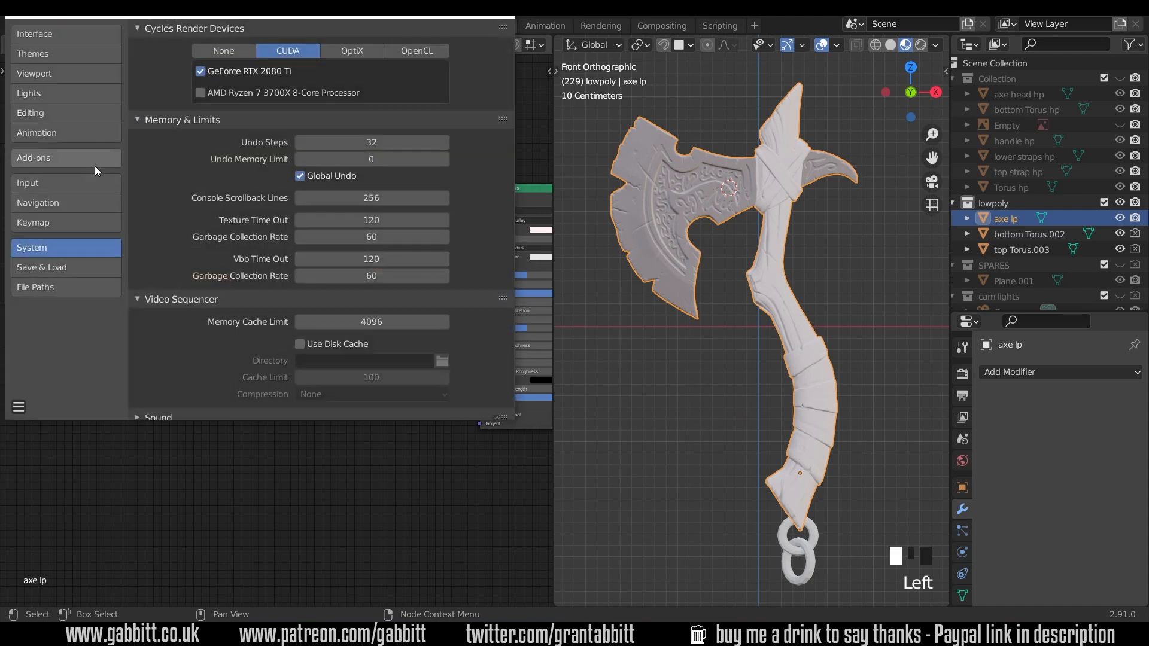
Confirm Node Wrangler is ticked in the node add-ons list.
{"action": "left_click", "coordinate": [65, 158]}
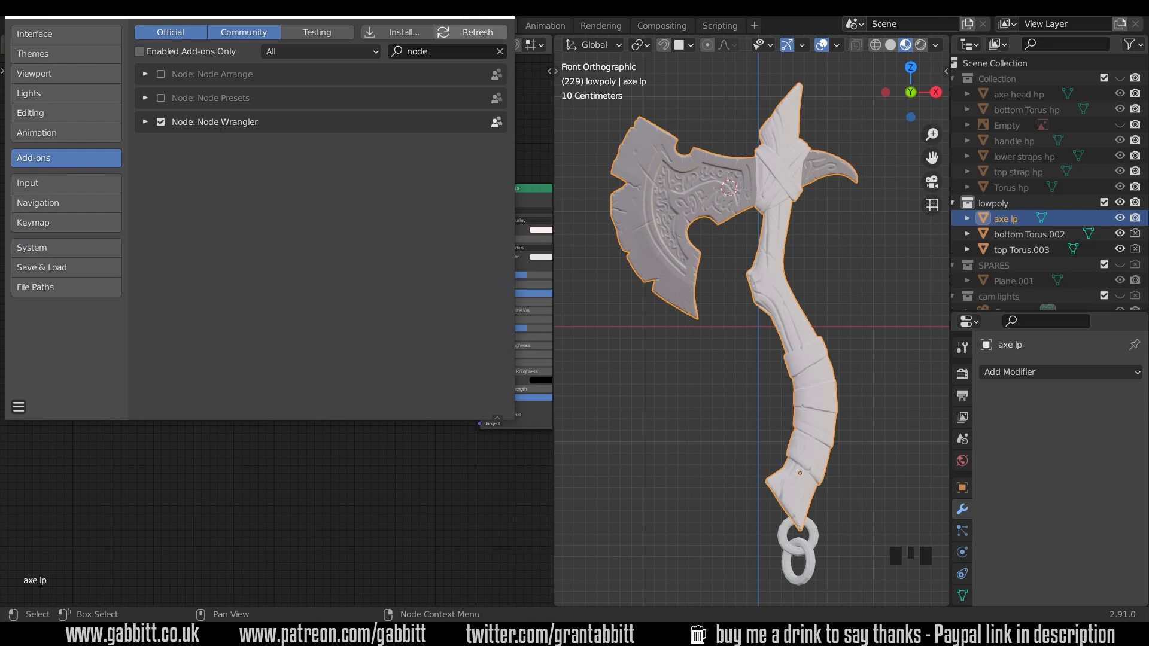
{"action": "left_click", "coordinate": [491, 25]}
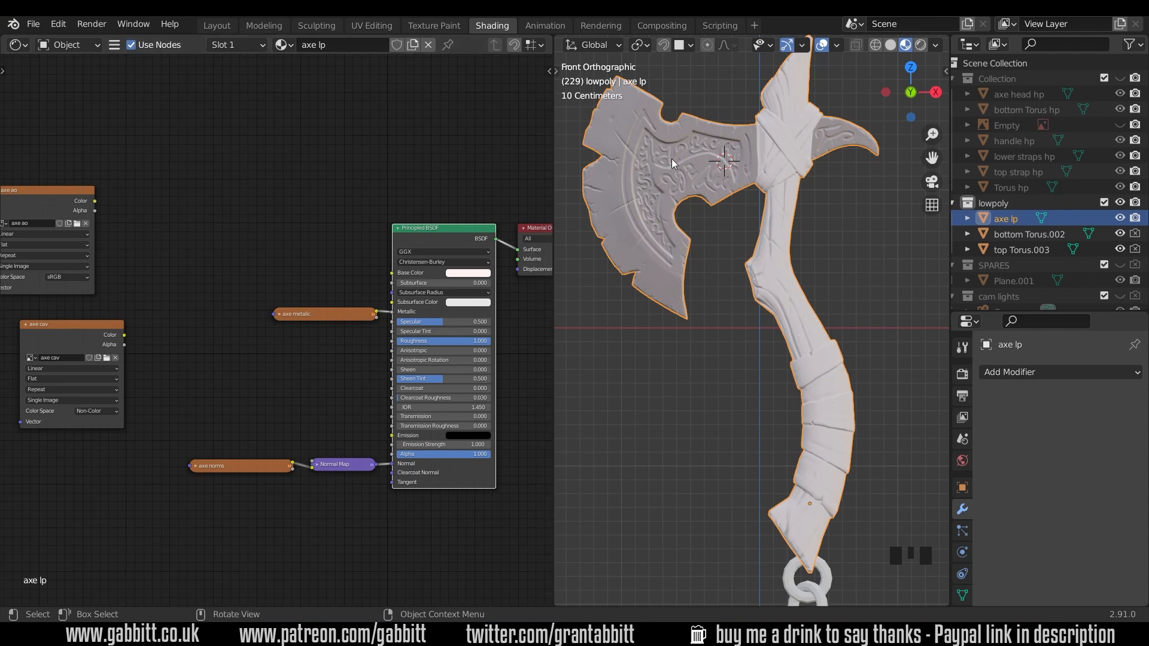
{"action": "mouse_move", "coordinate": [823, 328]}
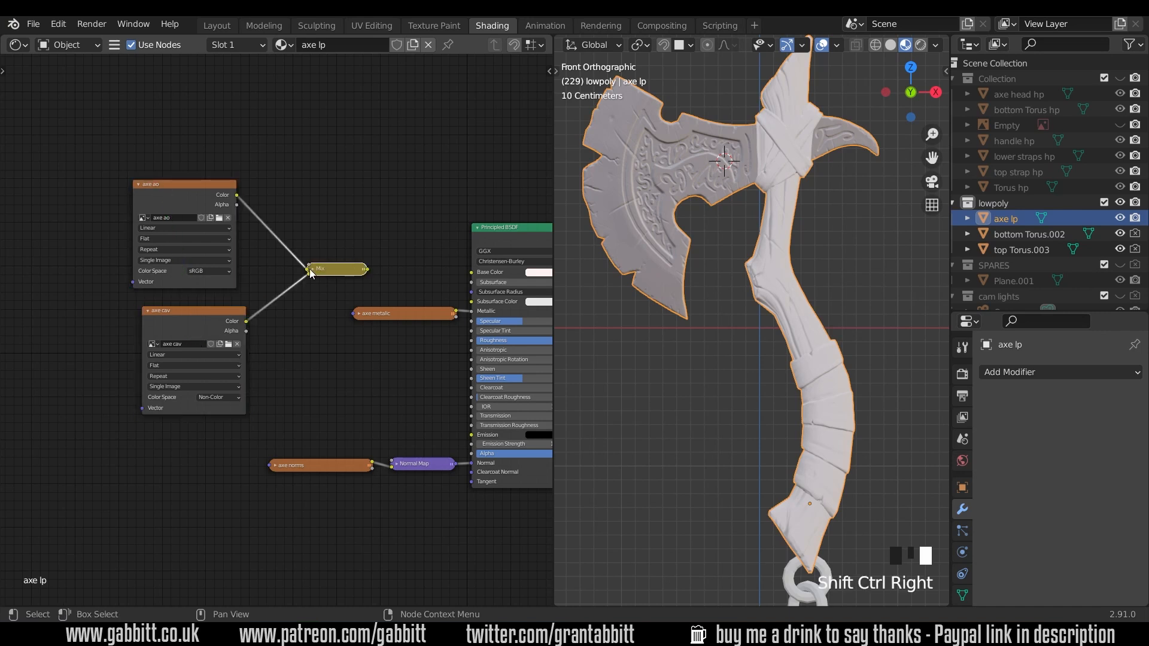
Join axe ao and axe cav with a Mix node and tune its factor to 0.552.
{"action": "left_click_drag", "start_coordinate": [333, 269], "coordinate": [329, 185]}
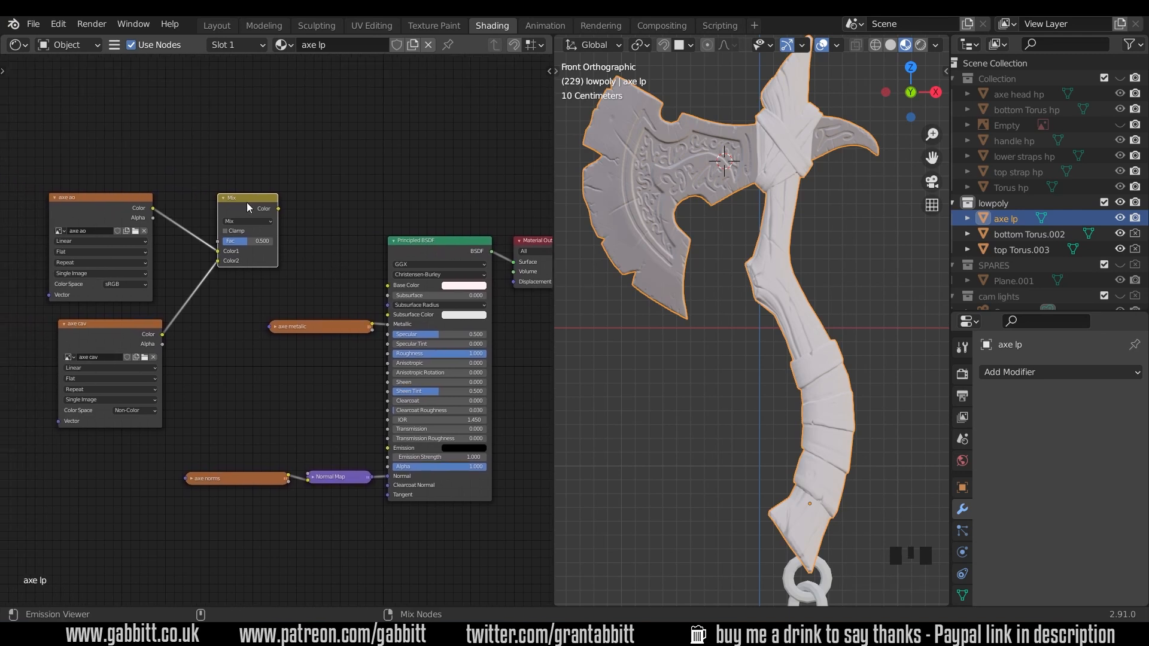
{"action": "left_click", "coordinate": [247, 206]}
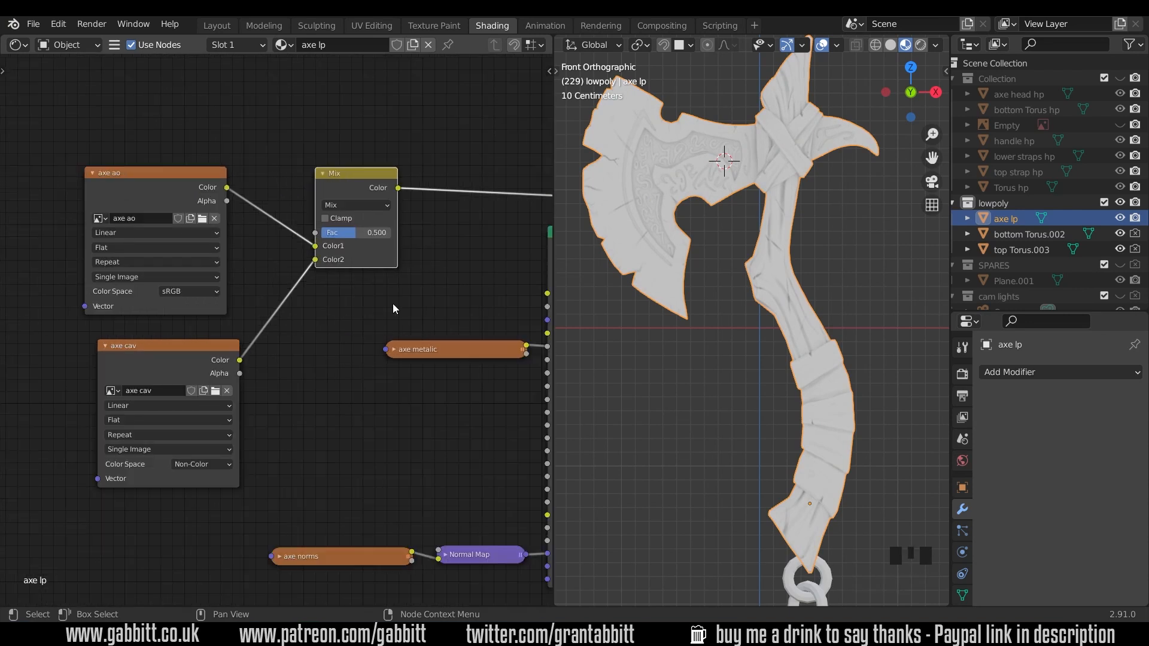
{"action": "mouse_move", "coordinate": [354, 237]}
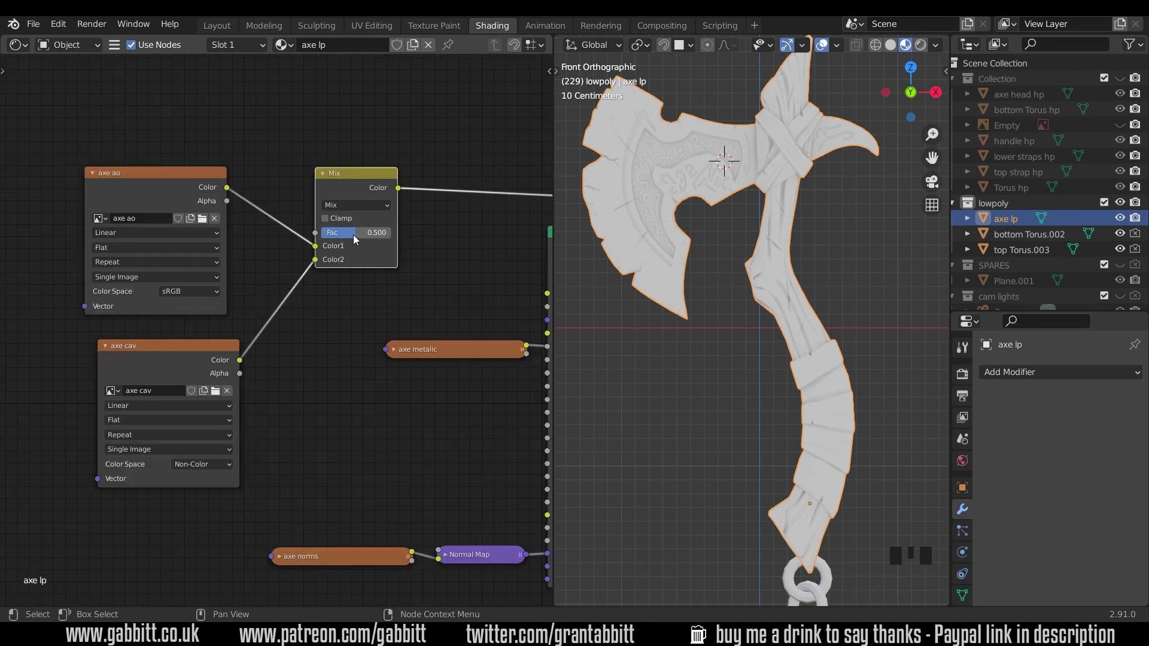
{"action": "left_click_drag", "start_coordinate": [356, 232], "coordinate": [316, 232]}
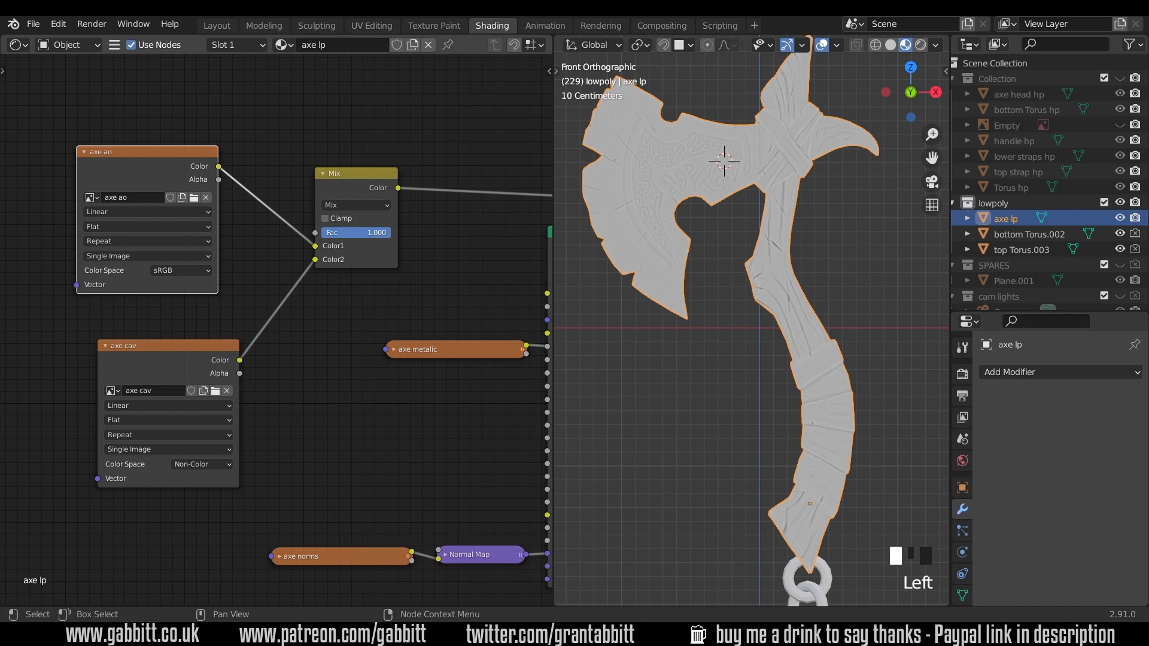
{"action": "mouse_move", "coordinate": [389, 237]}
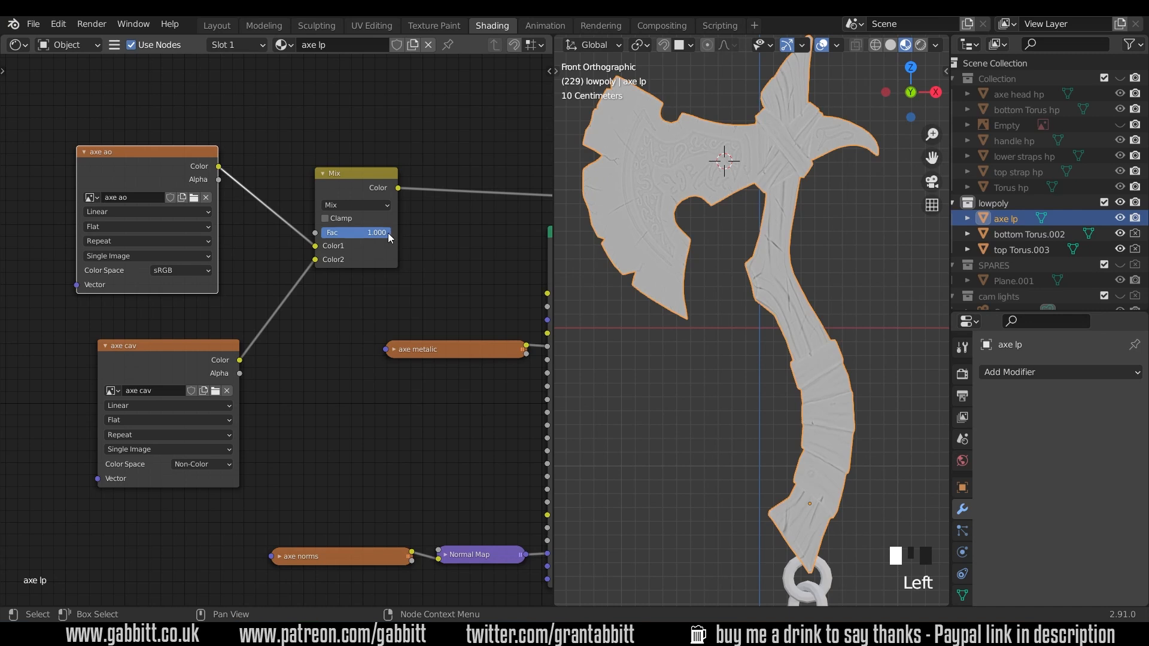
{"action": "left_click_drag", "start_coordinate": [381, 232], "coordinate": [337, 232]}
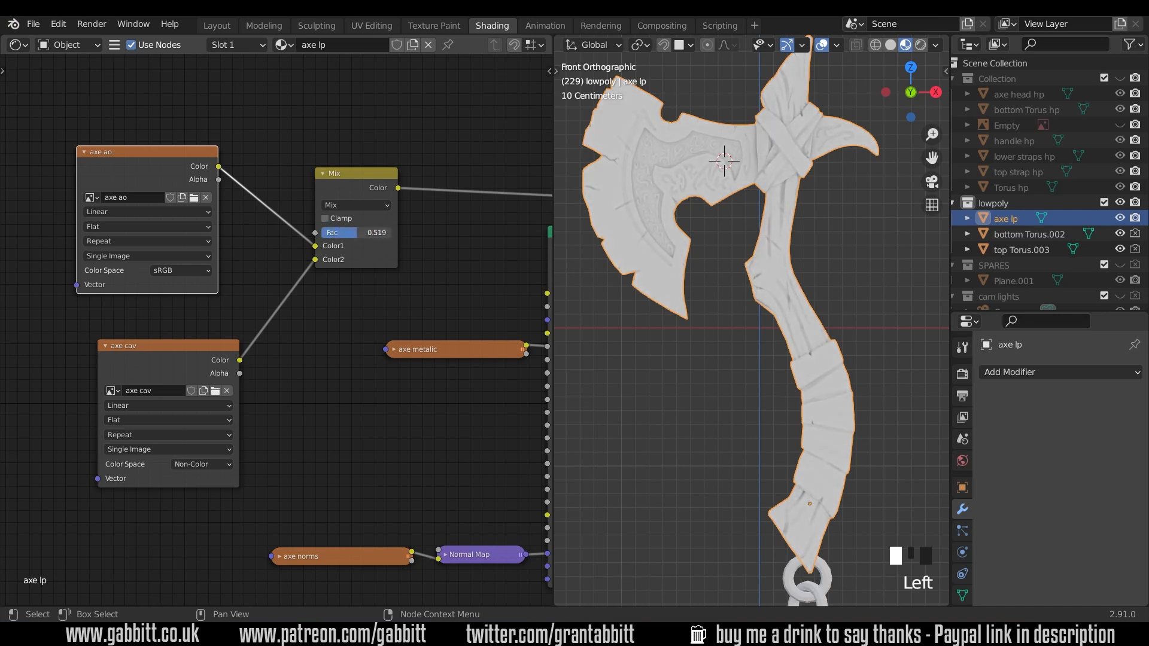
{"action": "left_click_drag", "start_coordinate": [352, 232], "coordinate": [359, 232]}
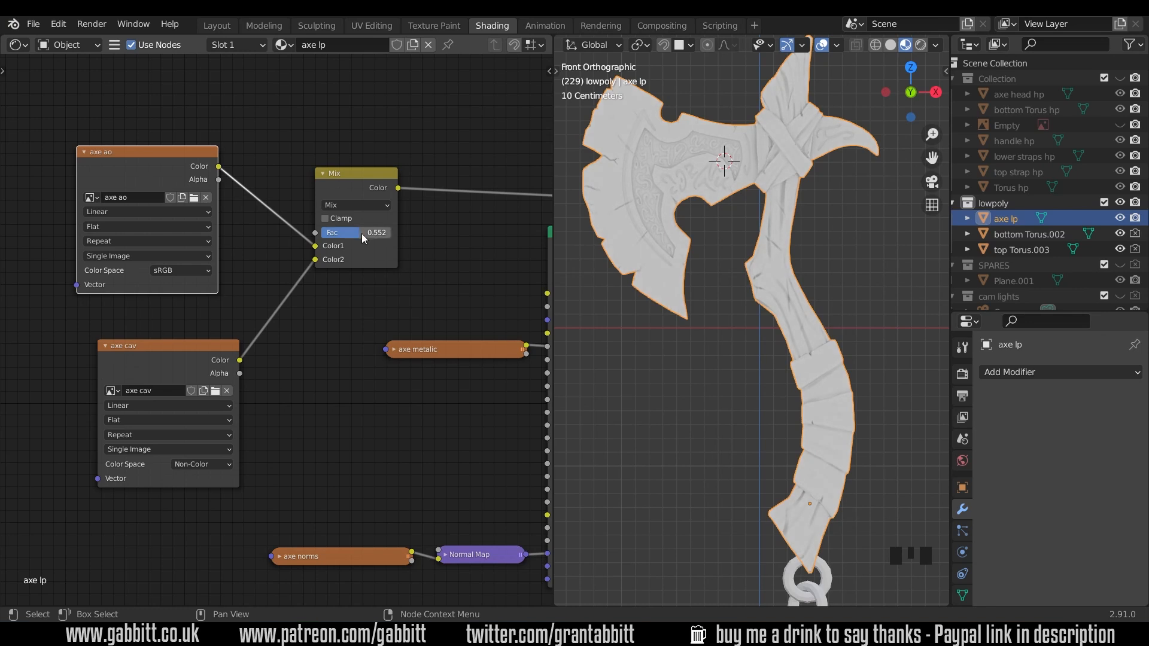
Set the Mix node's factor to 0 and its blend mode to Overlay.
{"action": "left_click", "coordinate": [355, 205]}
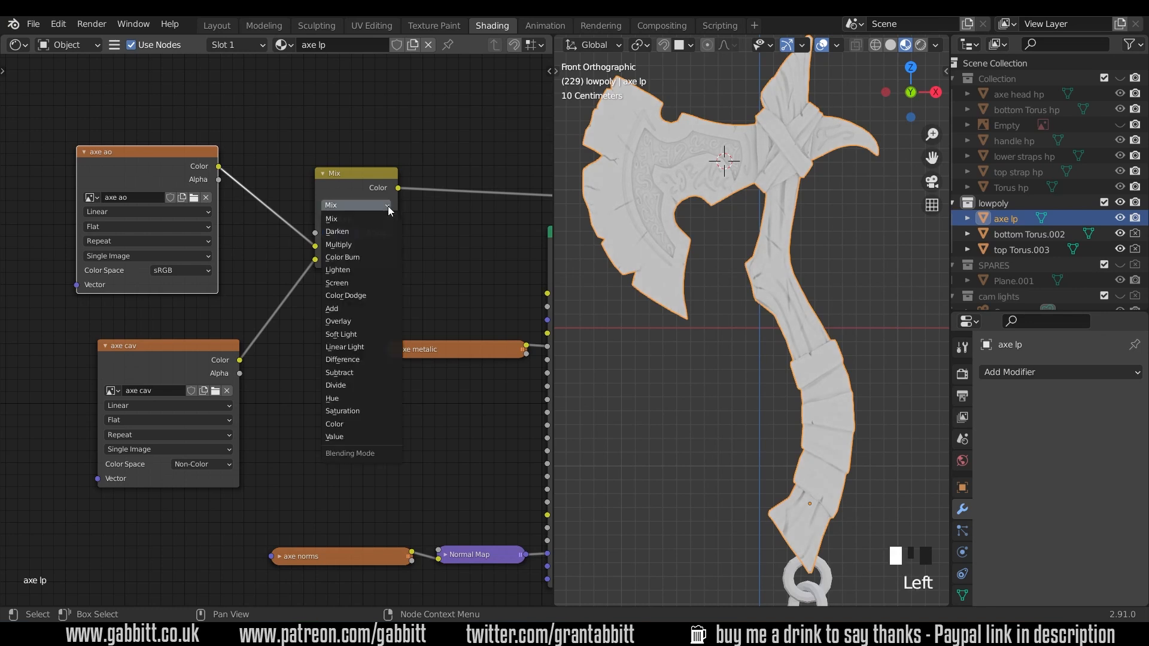
{"action": "left_click", "coordinate": [355, 204]}
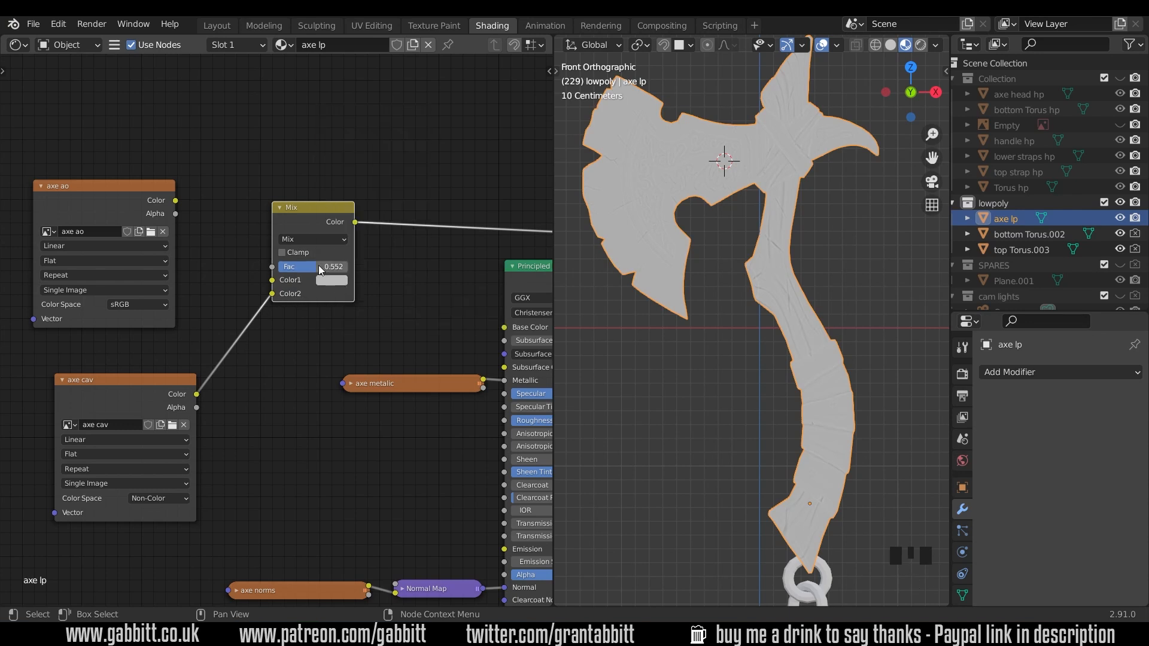
{"action": "left_click_drag", "start_coordinate": [315, 265], "coordinate": [348, 266]}
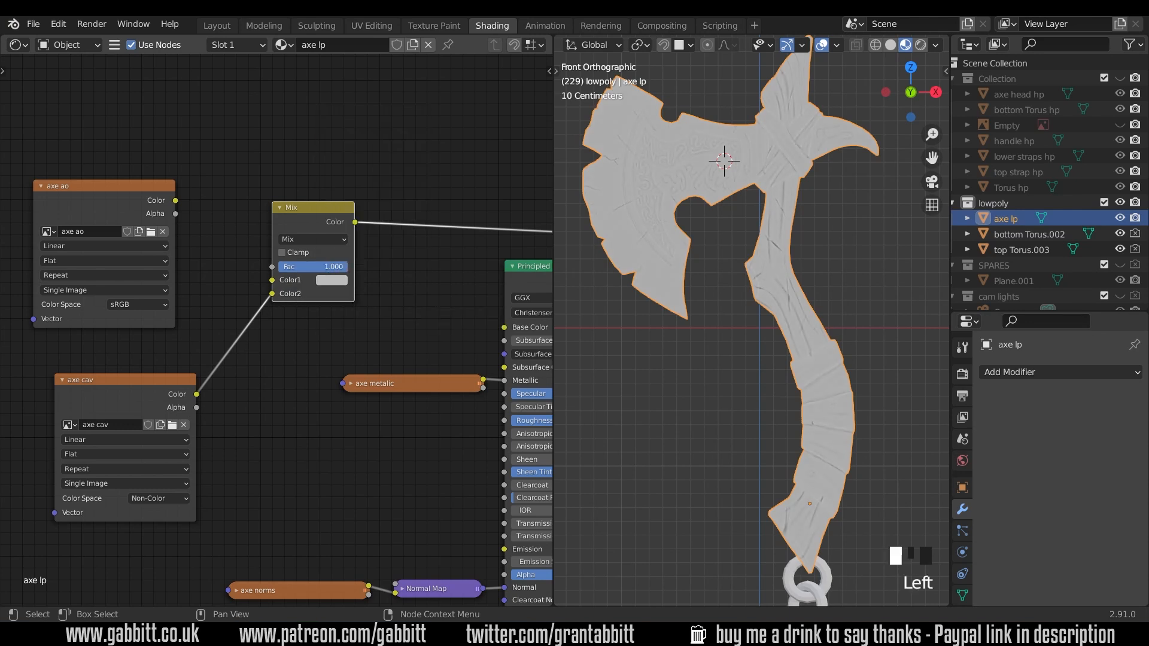
{"action": "left_click_drag", "start_coordinate": [333, 265], "coordinate": [271, 265]}
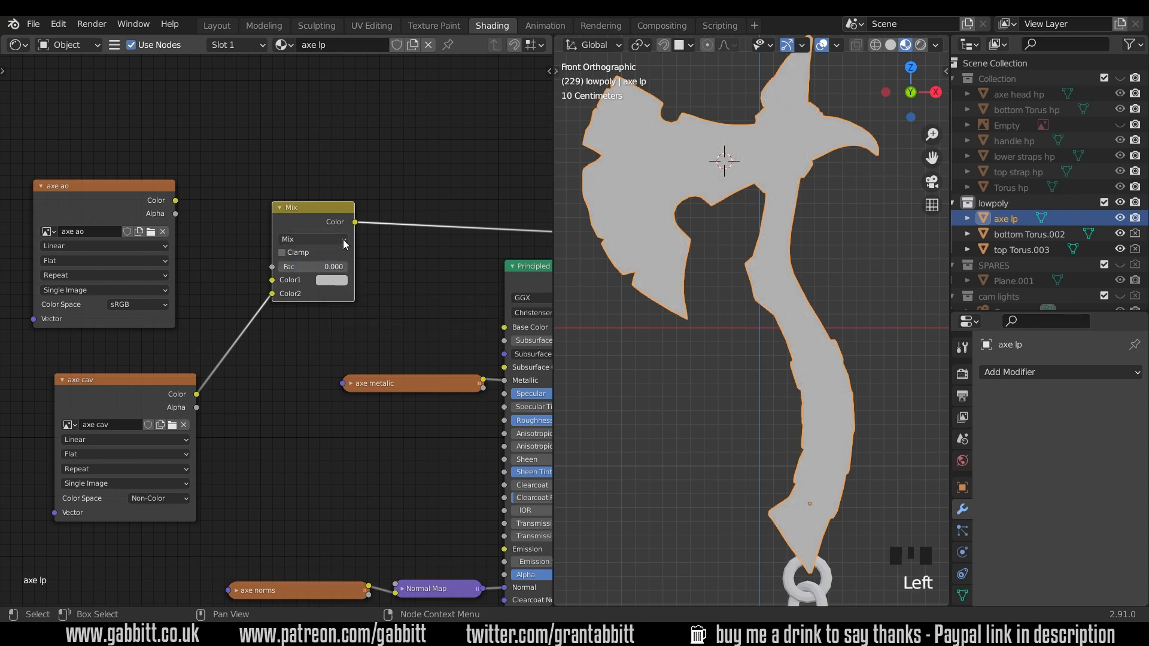
{"action": "left_click", "coordinate": [312, 239]}
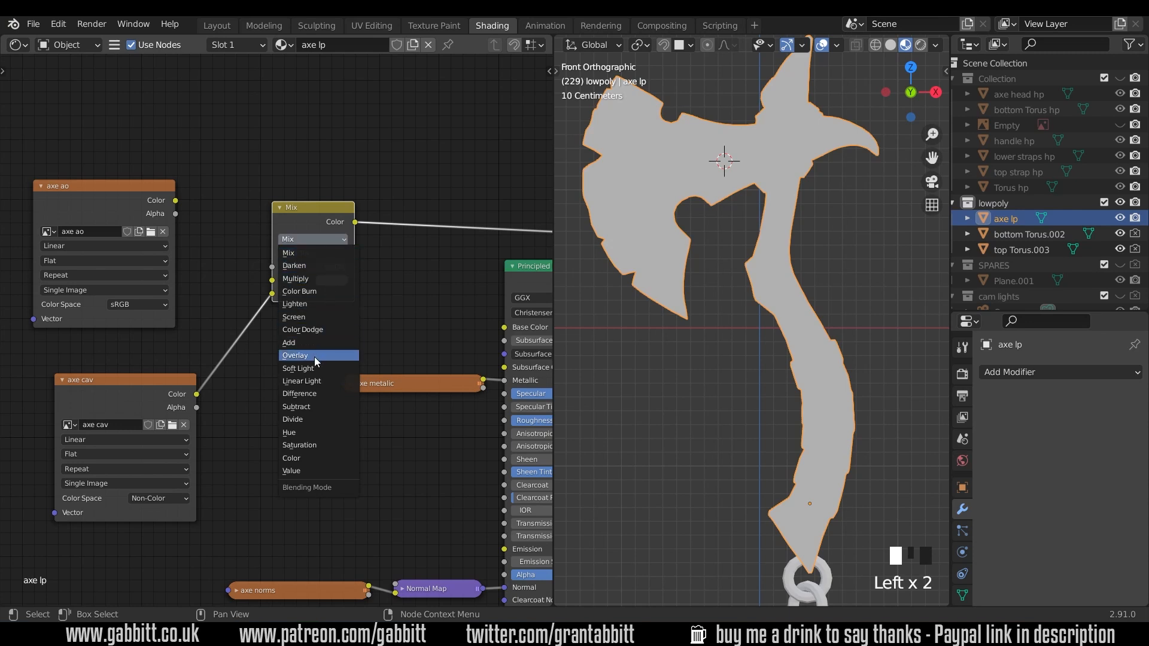
{"action": "left_click", "coordinate": [295, 355]}
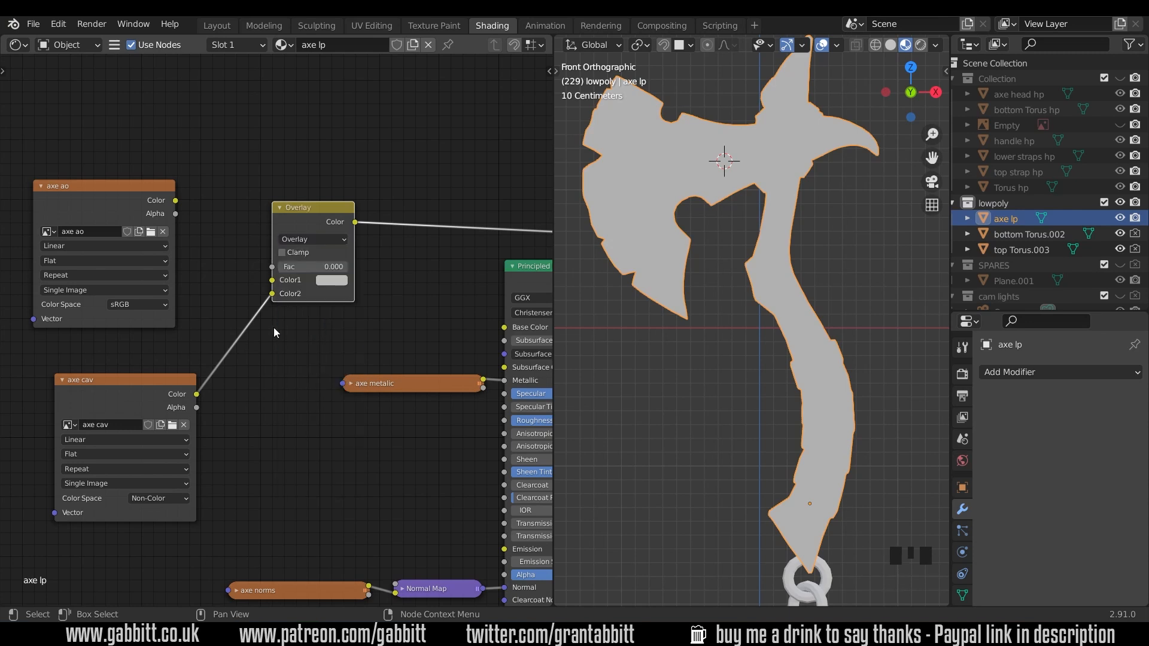
{"action": "mouse_move", "coordinate": [340, 264]}
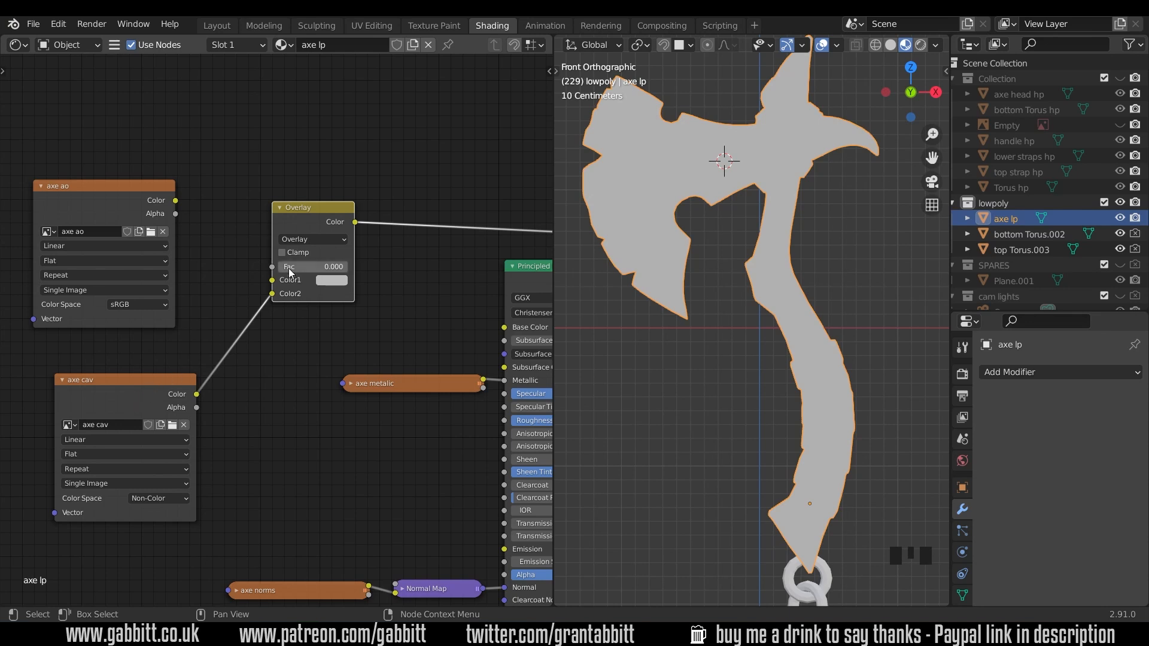
Raise the Overlay factor to 1.0 and set the first colour to blue.
{"action": "left_click_drag", "start_coordinate": [316, 266], "coordinate": [337, 266]}
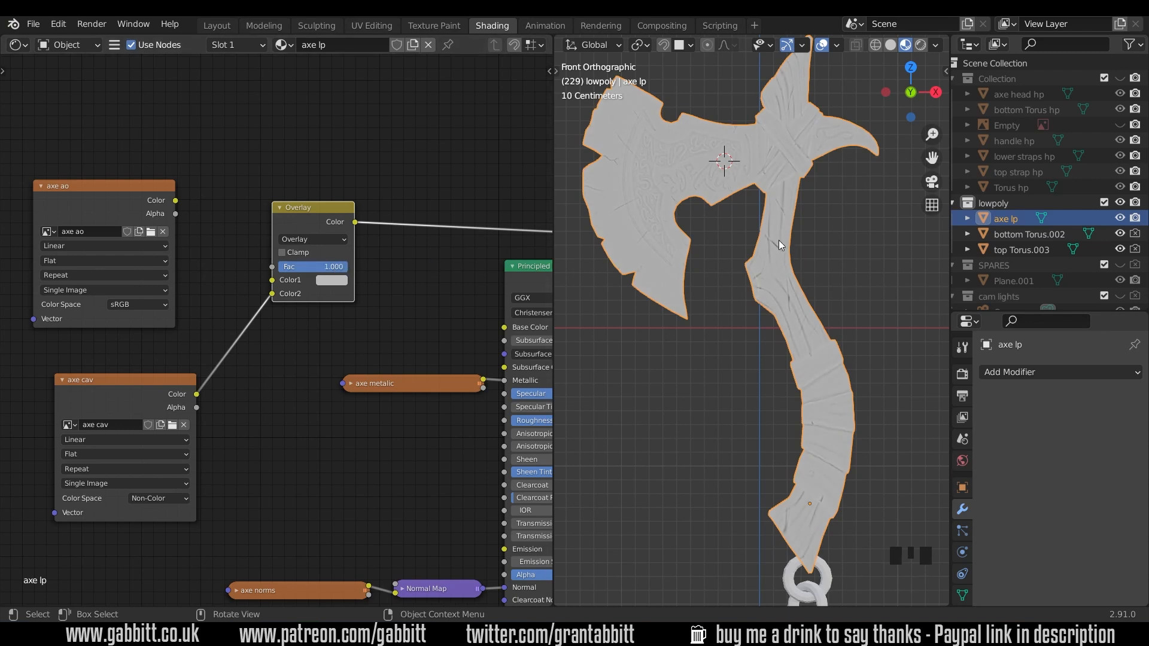
{"action": "mouse_move", "coordinate": [558, 264]}
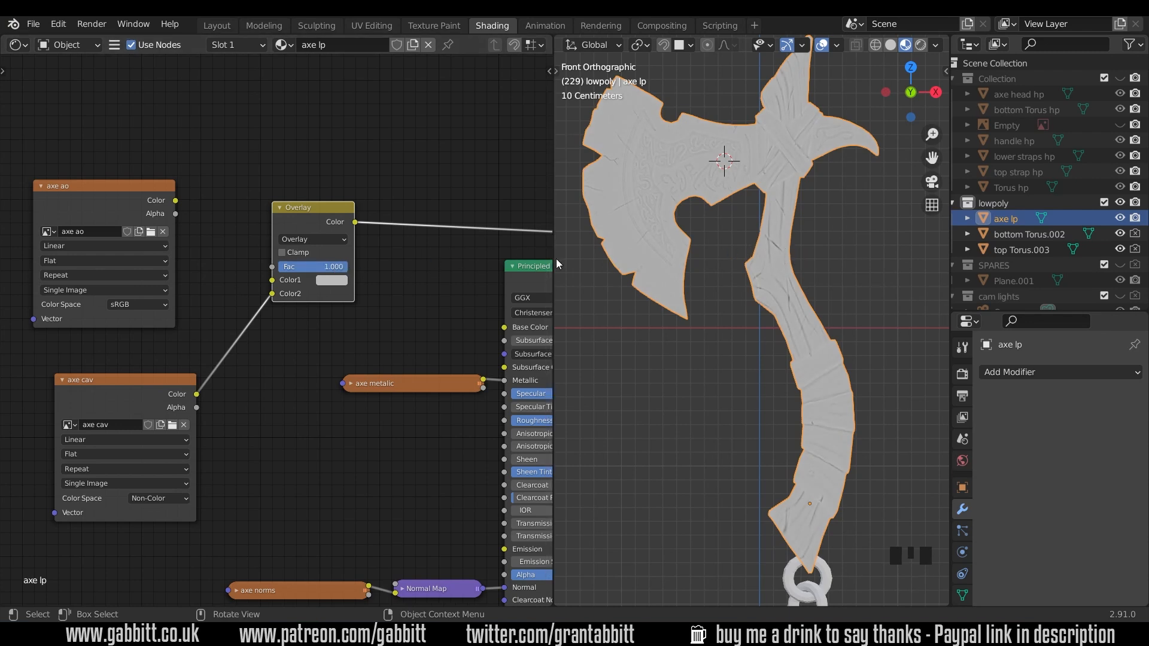
{"action": "left_click", "coordinate": [331, 280]}
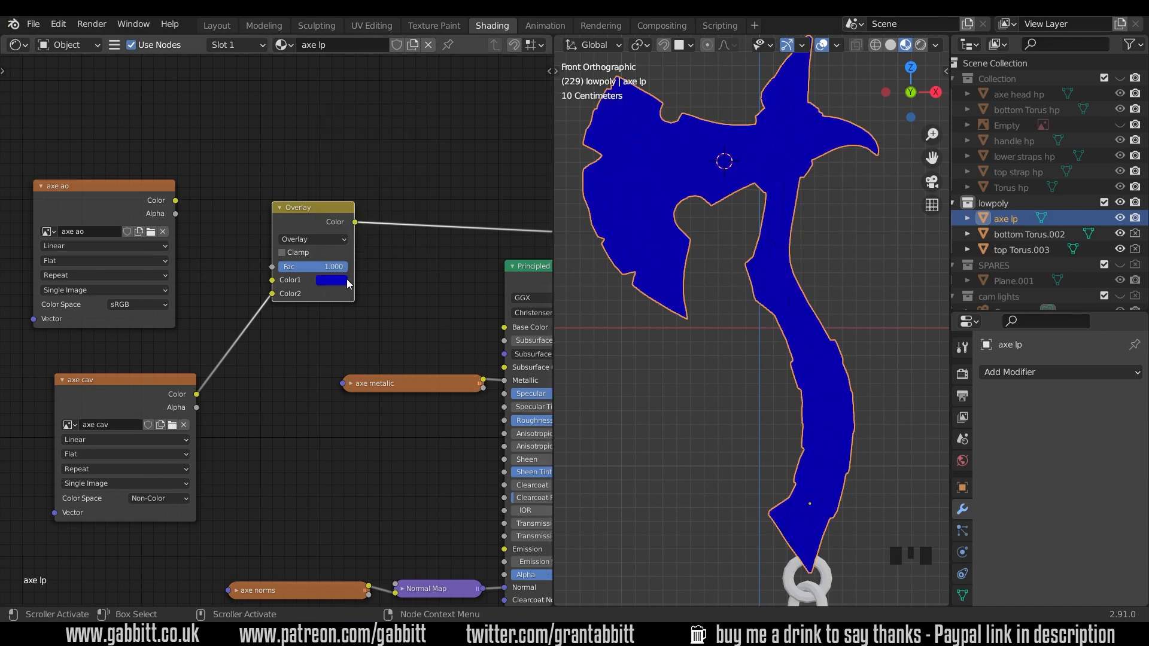
{"action": "left_click_drag", "start_coordinate": [333, 265], "coordinate": [315, 265]}
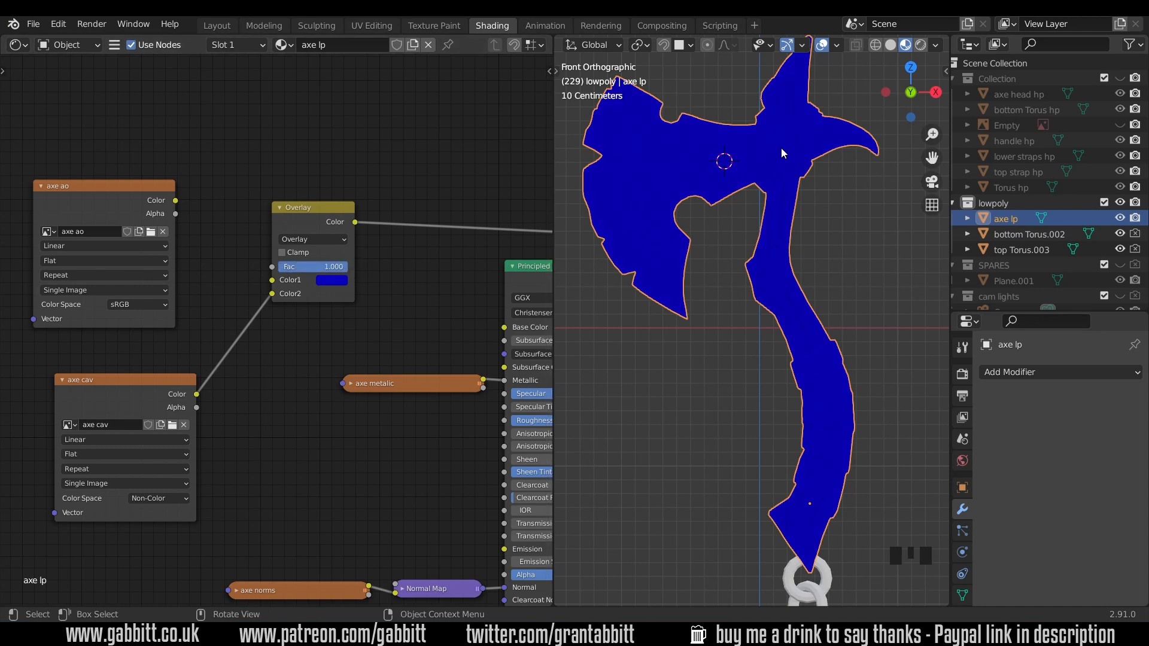
Switch a mix node's blending back to plain Mix.
{"action": "left_click", "coordinate": [313, 240]}
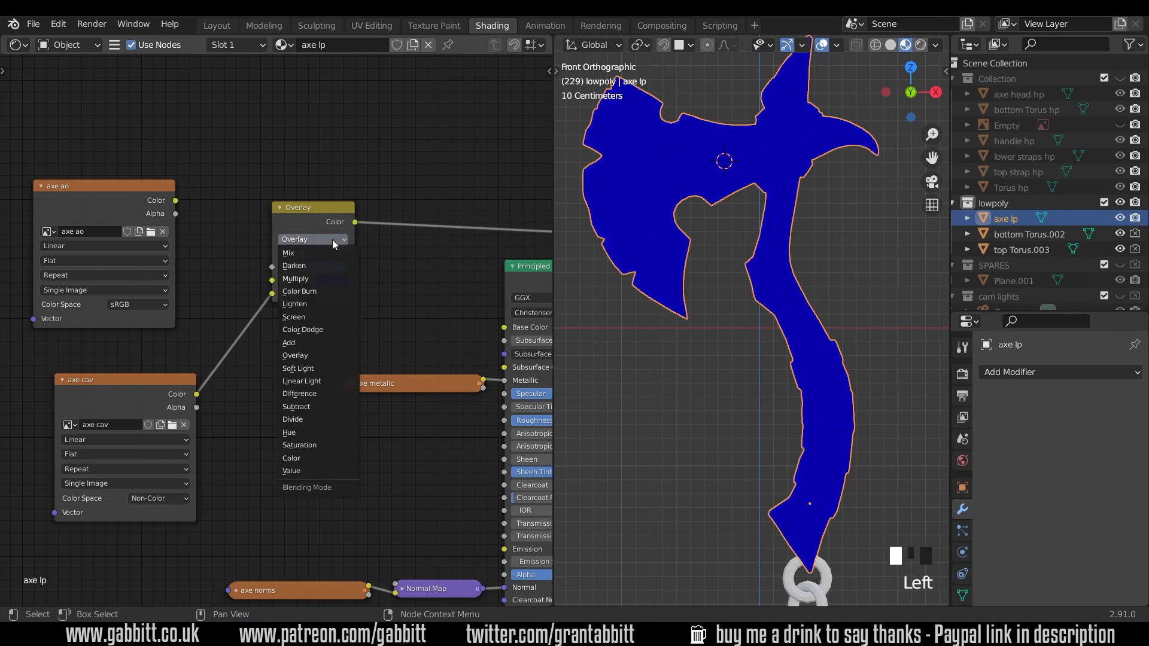
{"action": "left_click", "coordinate": [288, 252]}
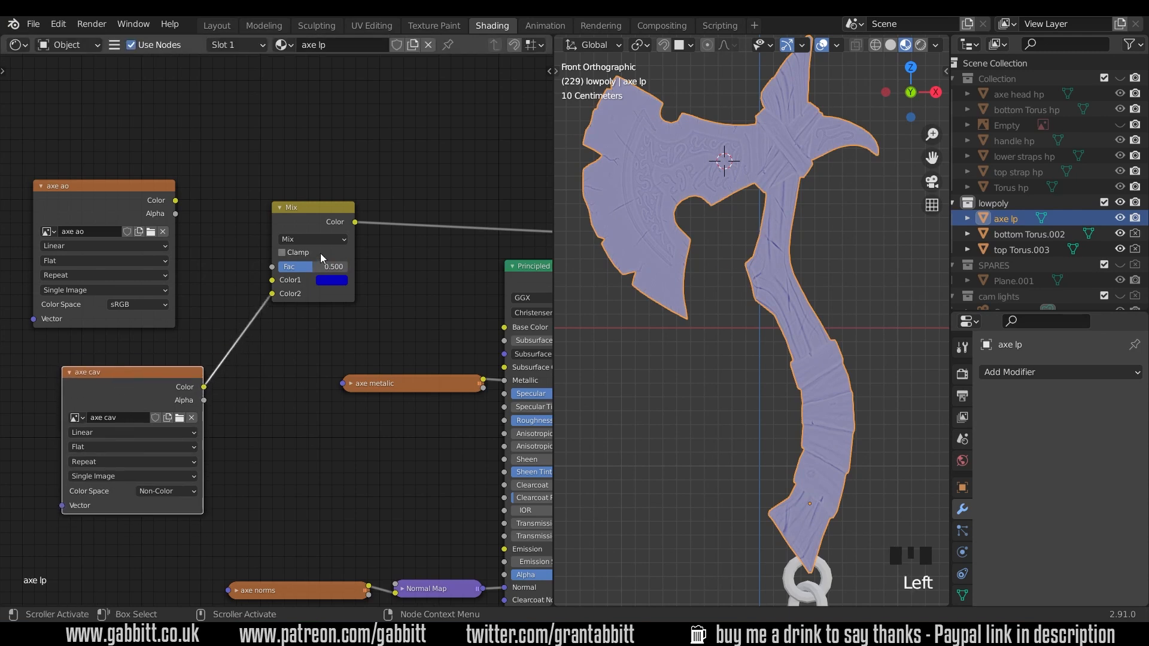
{"action": "mouse_move", "coordinate": [332, 242]}
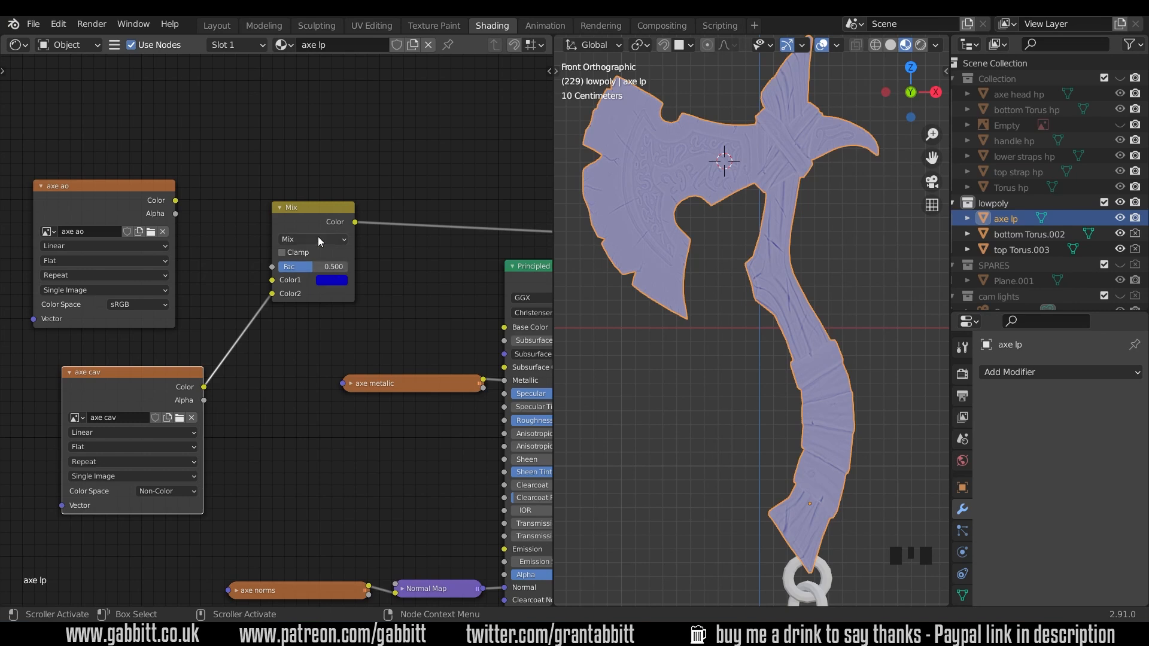
{"action": "left_click", "coordinate": [313, 239]}
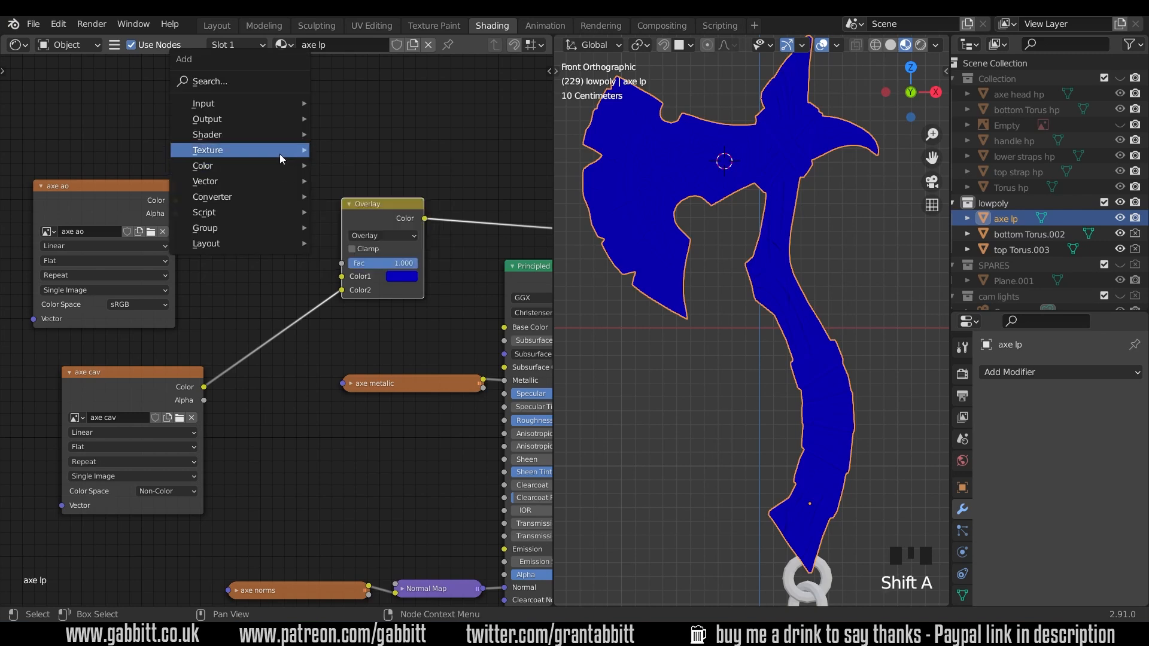
{"action": "mouse_move", "coordinate": [240, 151]}
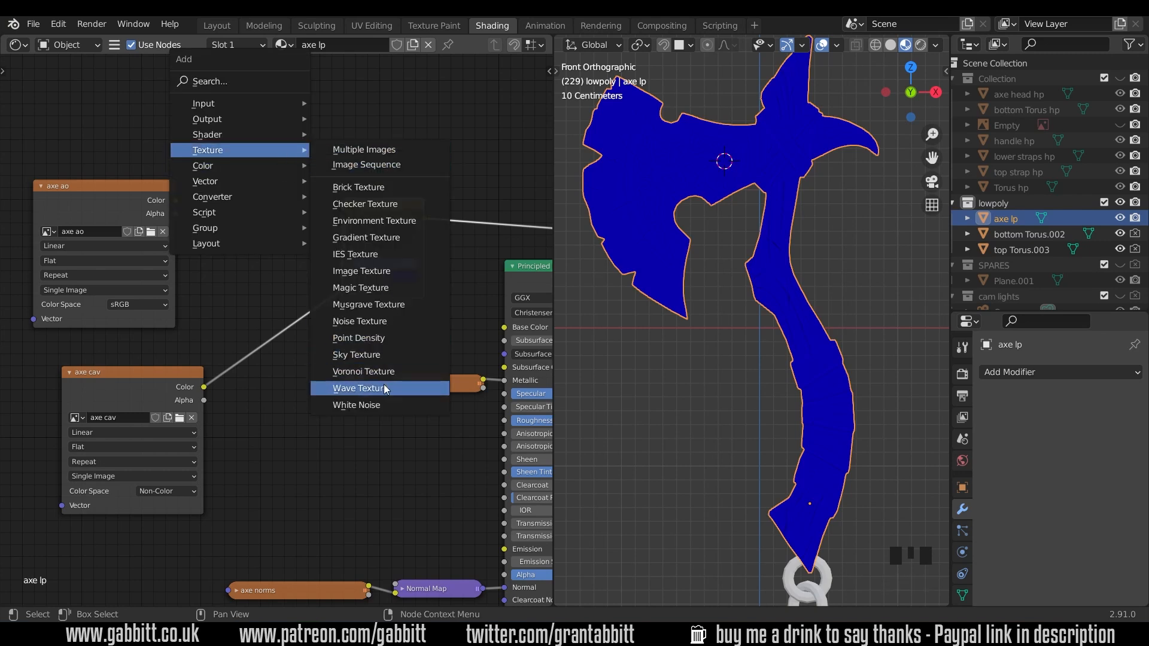
Add a Wave Texture test node and reposition it and the axe cav texture.
{"action": "left_click", "coordinate": [360, 388]}
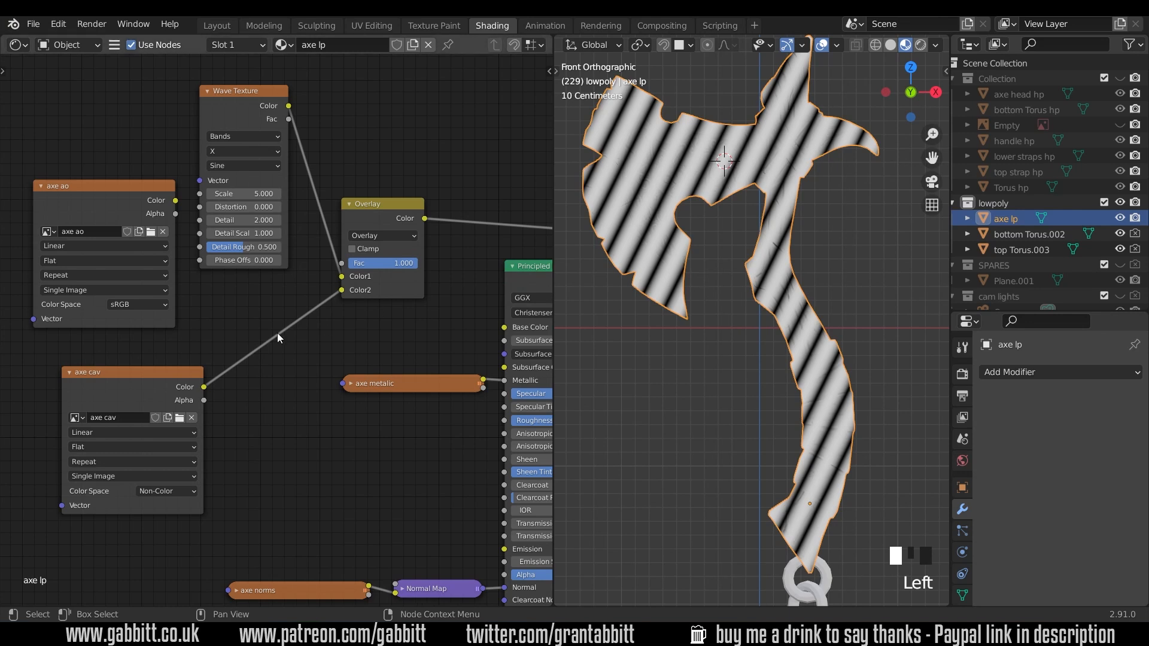
{"action": "left_click_drag", "start_coordinate": [131, 371], "coordinate": [150, 366]}
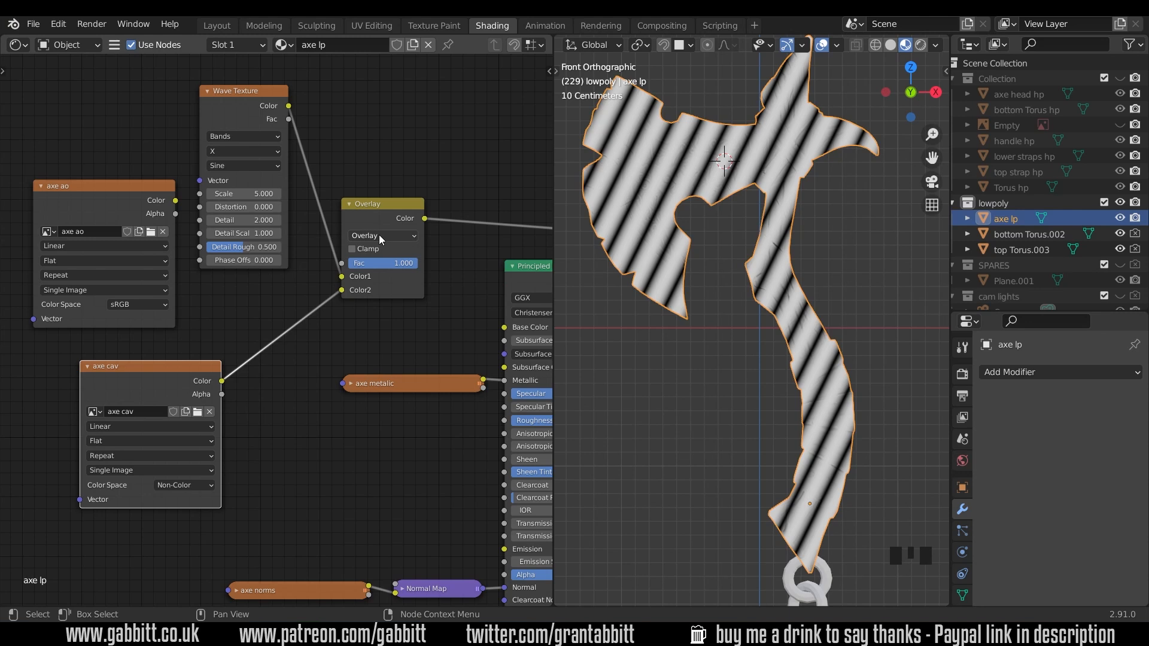
{"action": "left_click_drag", "start_coordinate": [235, 90], "coordinate": [255, 109]}
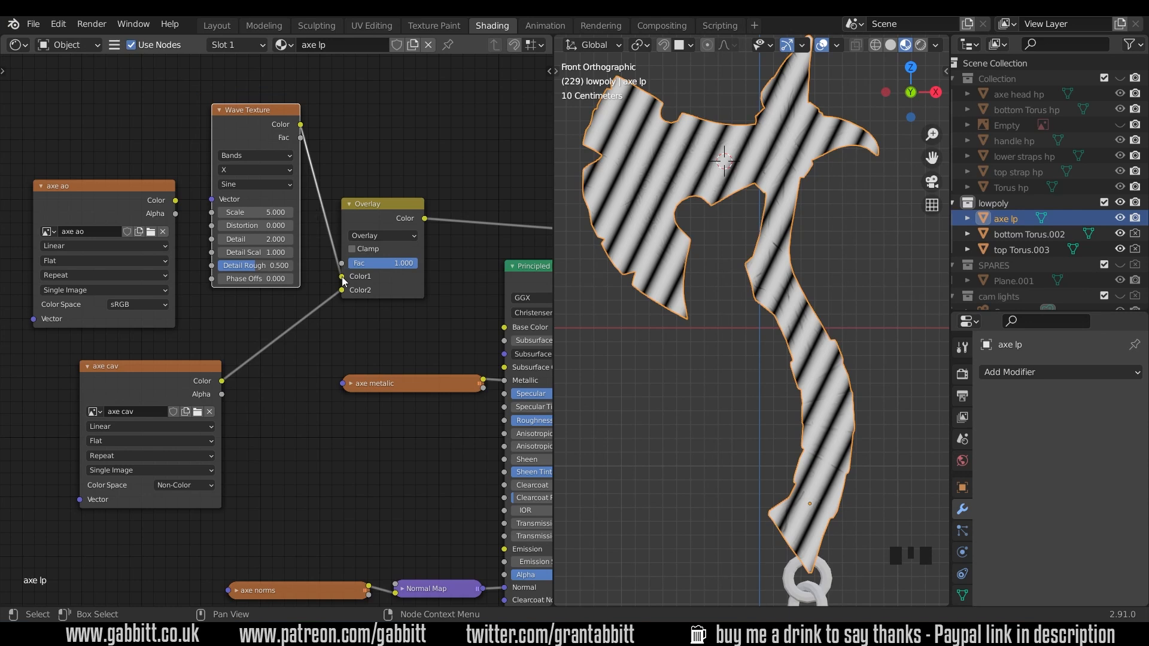
{"action": "left_click", "coordinate": [367, 291]}
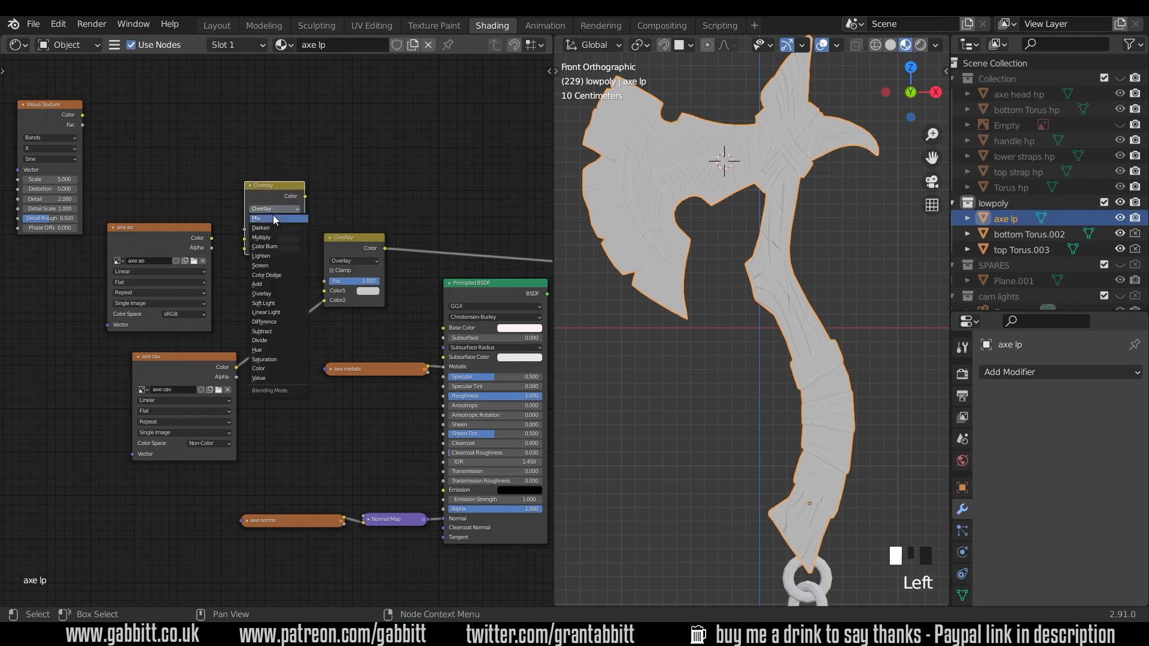
Set the duplicated mix node's blend mode to plain Mix.
{"action": "left_click", "coordinate": [256, 218]}
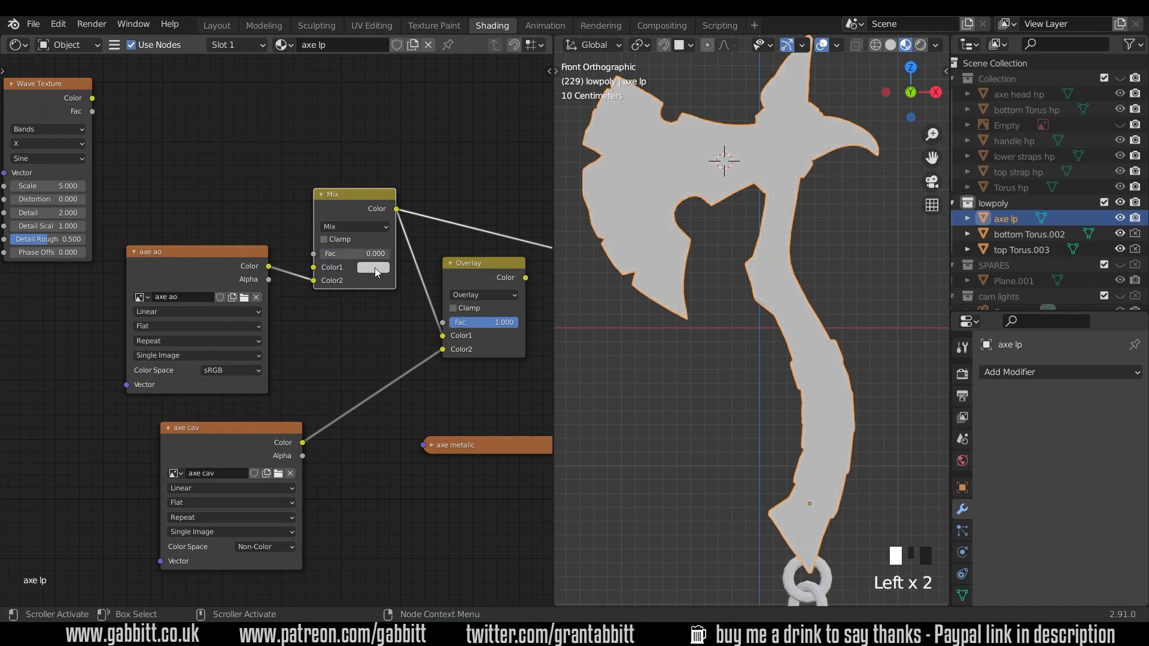
Wire the Wave Texture Color into the AO Mix node's first colour.
{"action": "left_click_drag", "start_coordinate": [345, 252], "coordinate": [373, 253]}
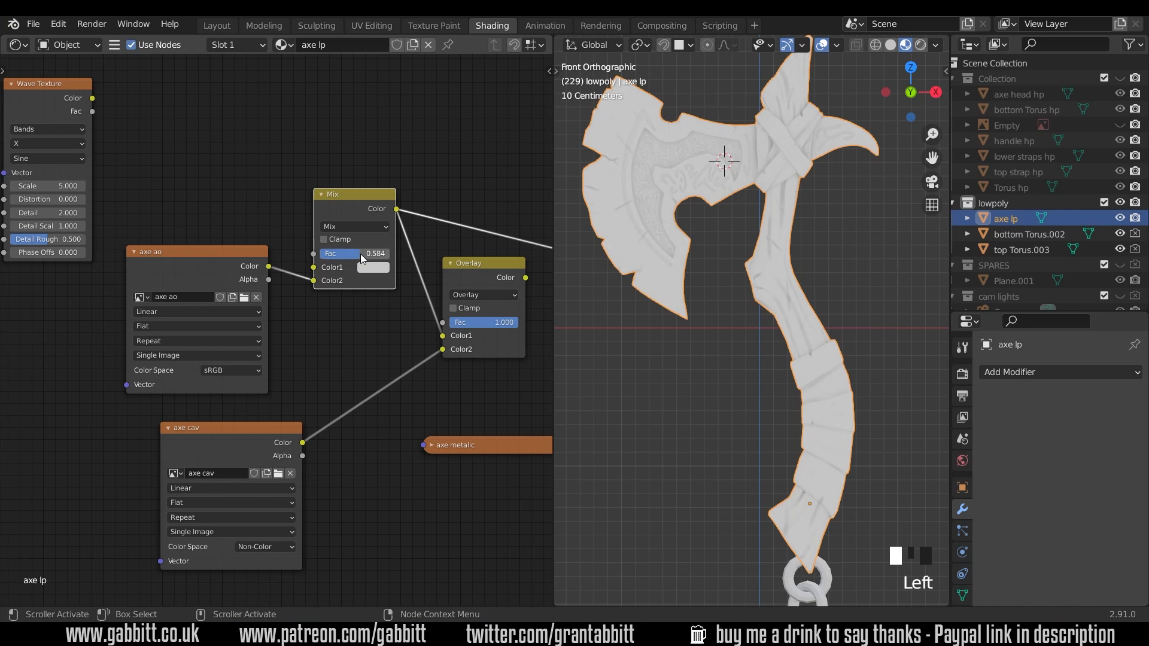
{"action": "left_click", "coordinate": [373, 267]}
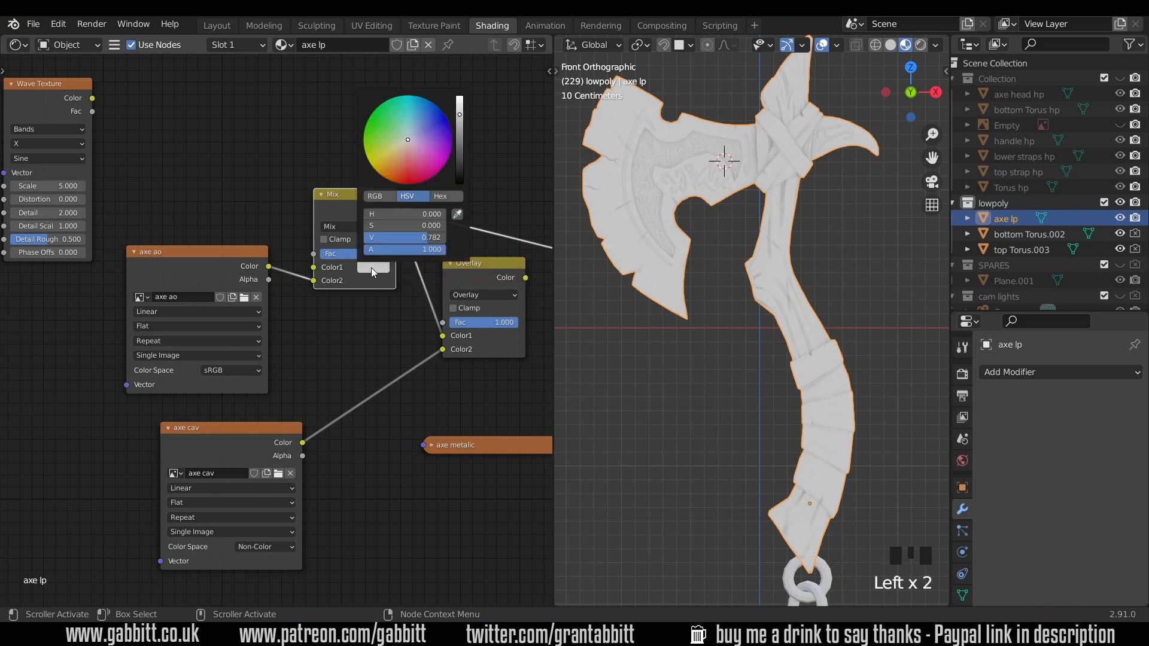
{"action": "left_click", "coordinate": [433, 148]}
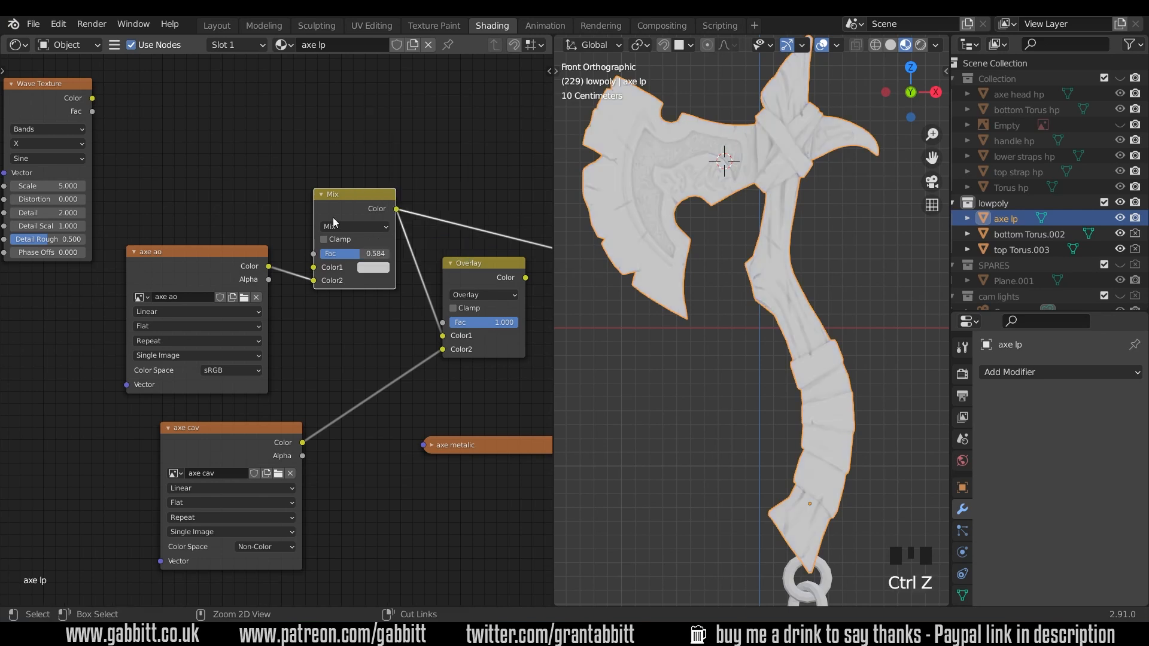
{"action": "left_click_drag", "start_coordinate": [91, 98], "coordinate": [313, 267]}
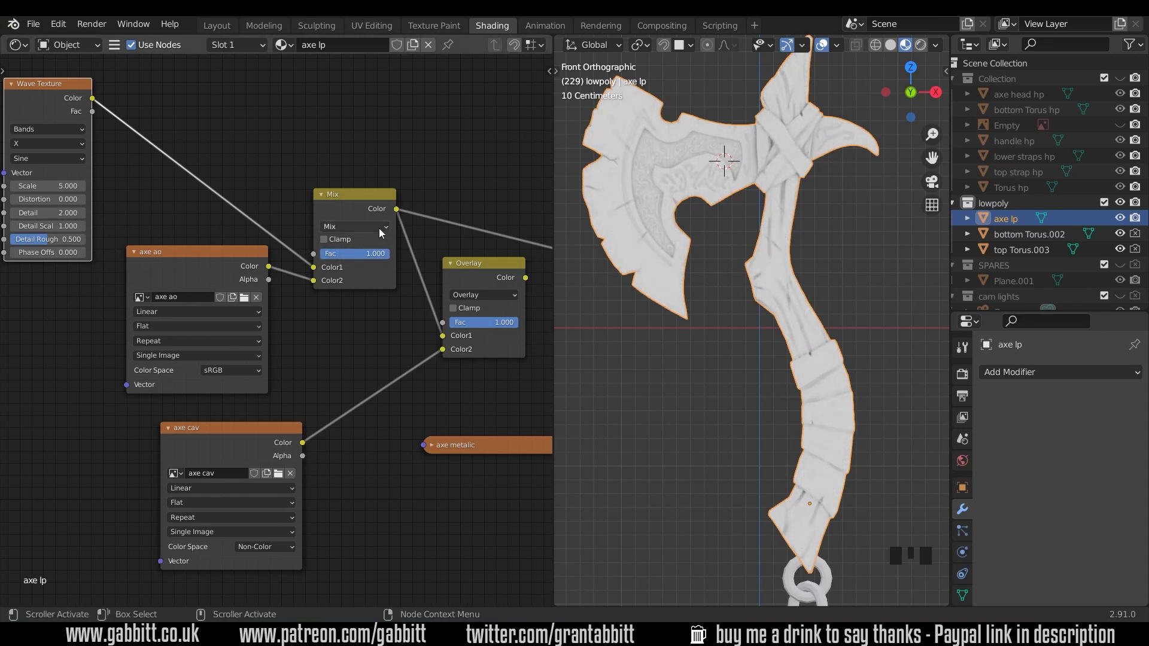
Switch the AO mix node's blend mode to Multiply.
{"action": "left_click", "coordinate": [355, 226]}
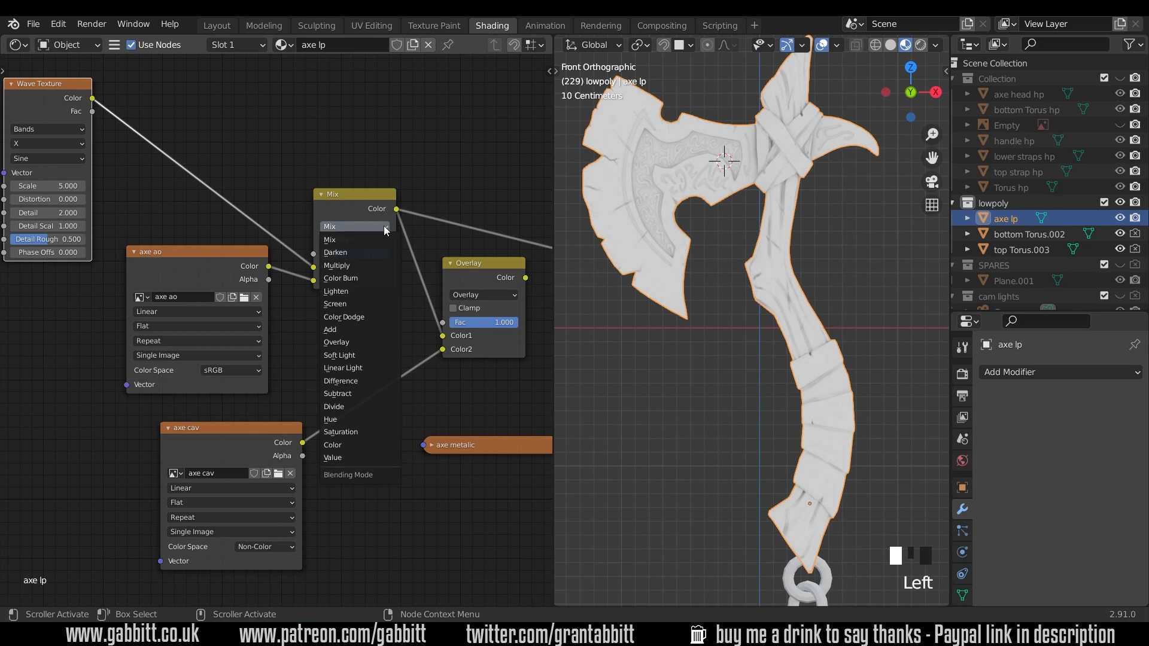
{"action": "mouse_move", "coordinate": [347, 252]}
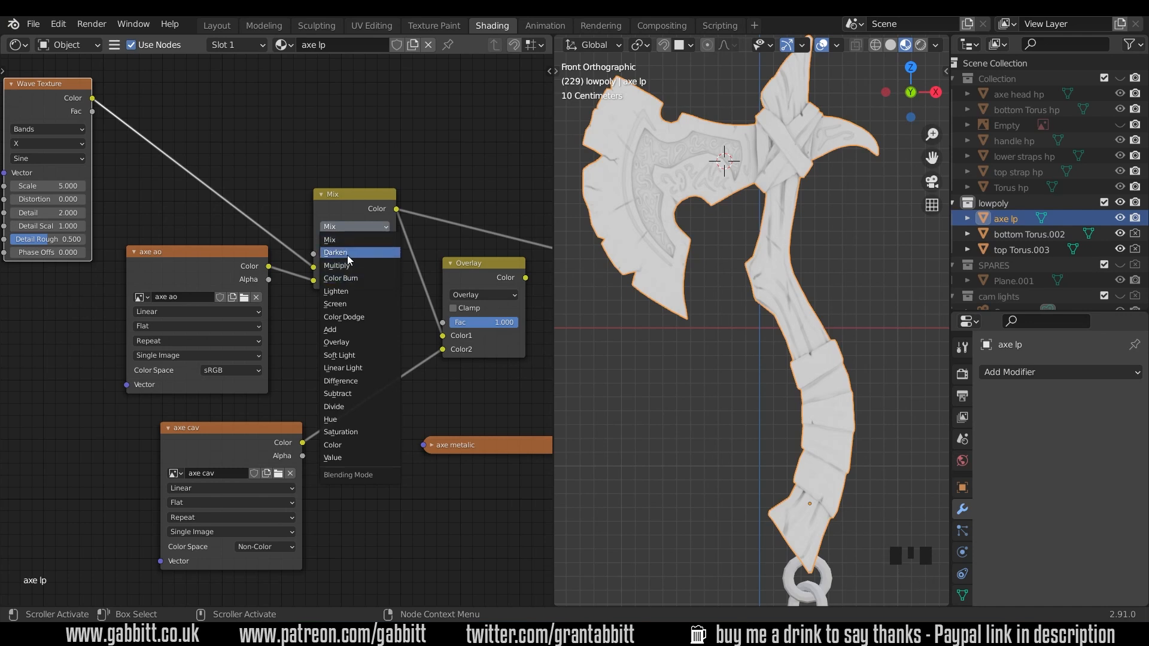
{"action": "mouse_move", "coordinate": [348, 265]}
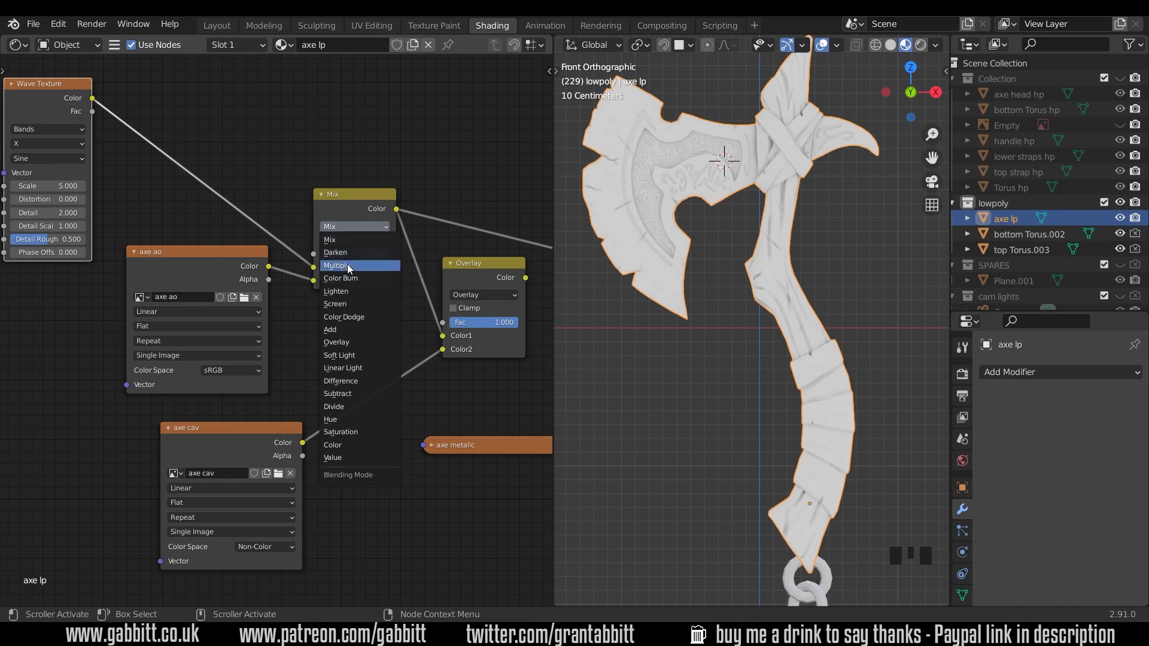
{"action": "left_click", "coordinate": [338, 266]}
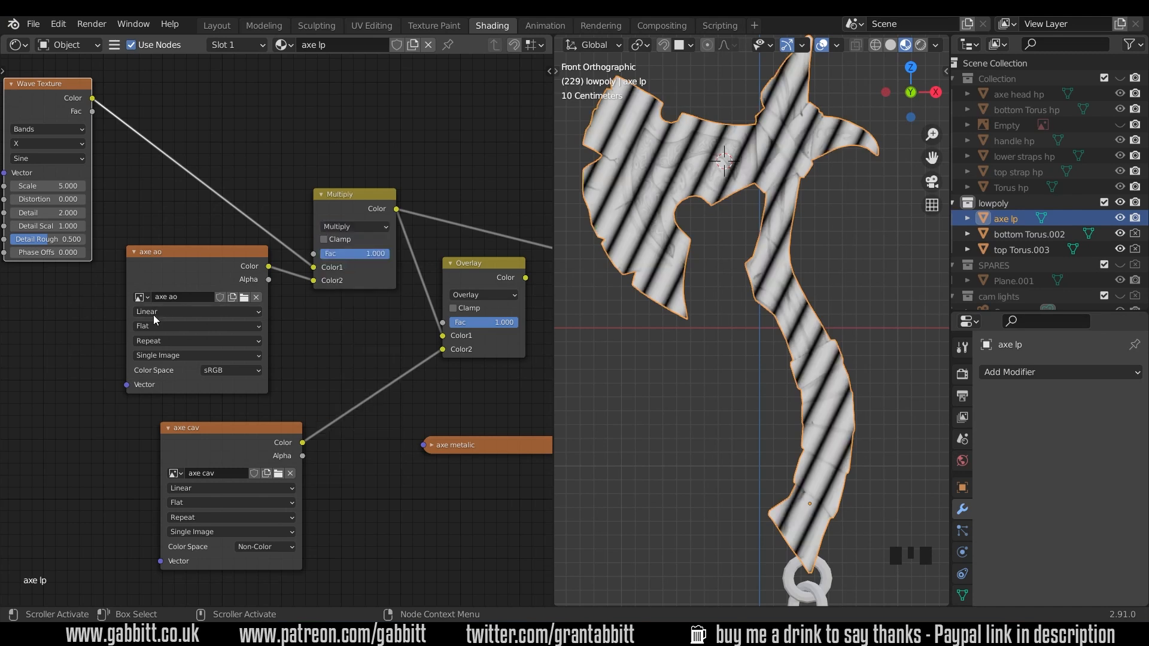
{"action": "mouse_move", "coordinate": [789, 116]}
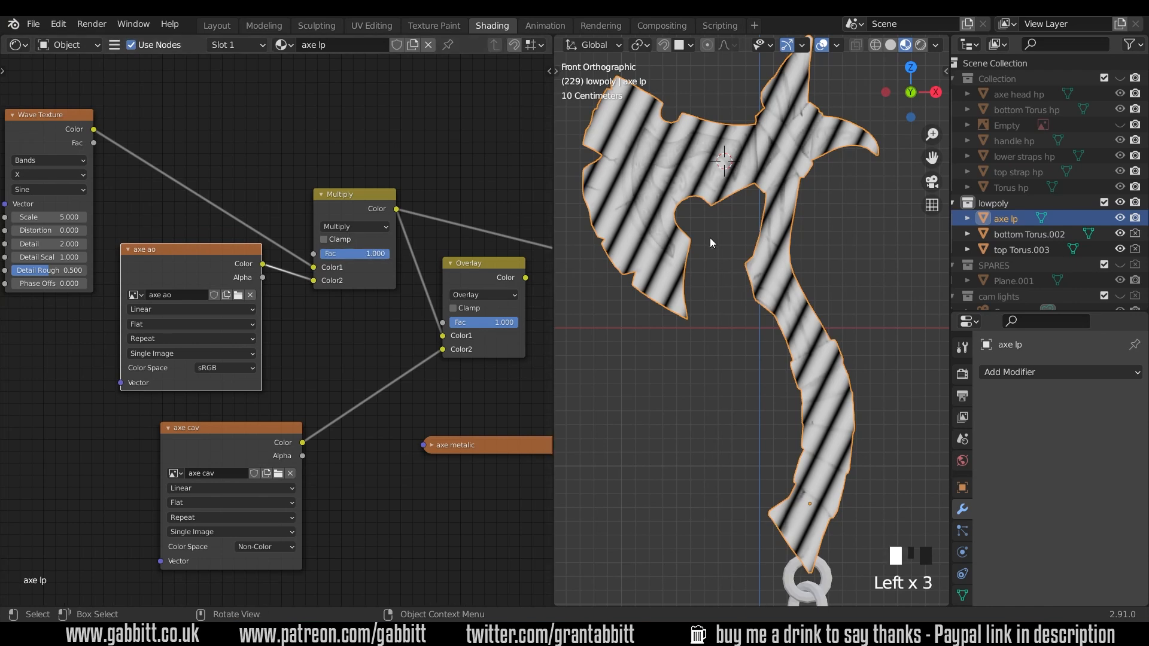
{"action": "mouse_move", "coordinate": [748, 192]}
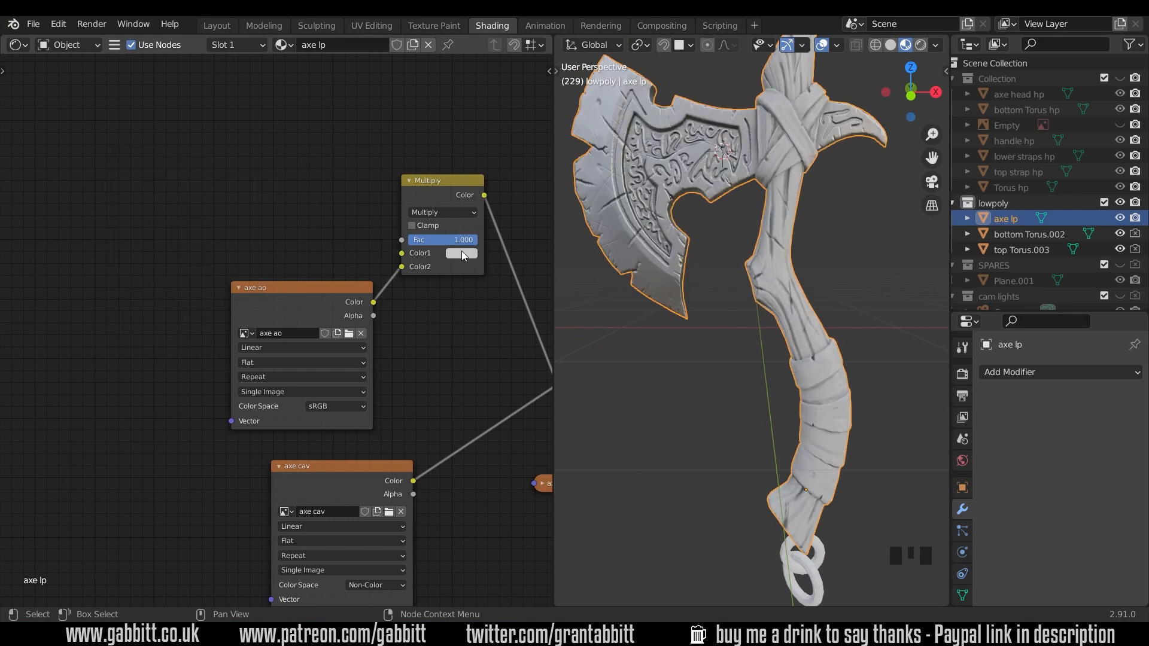
Give the Multiply node's first colour a pale pink tint.
{"action": "left_click", "coordinate": [461, 253]}
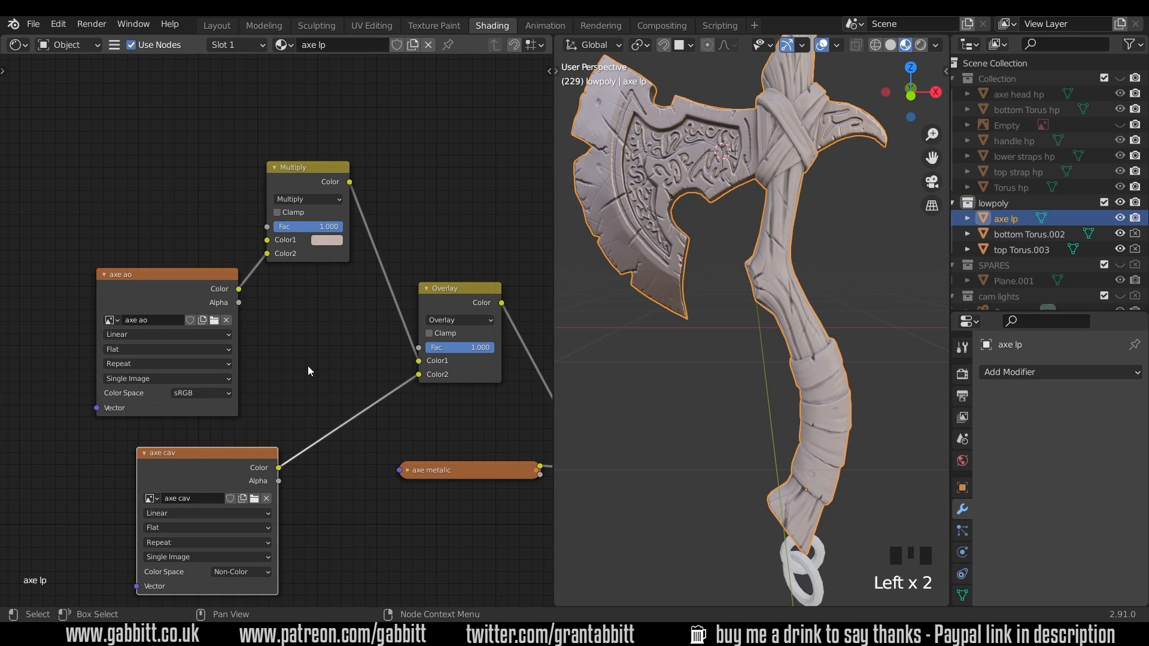
{"action": "left_click", "coordinate": [326, 240]}
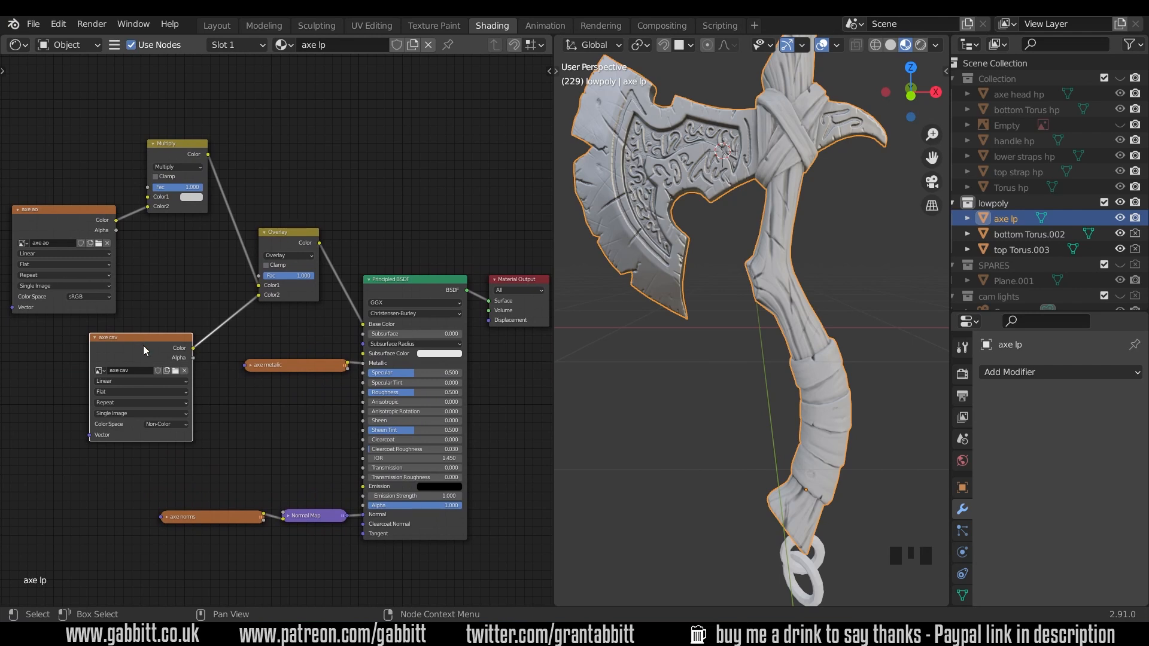
{"action": "mouse_move", "coordinate": [388, 325]}
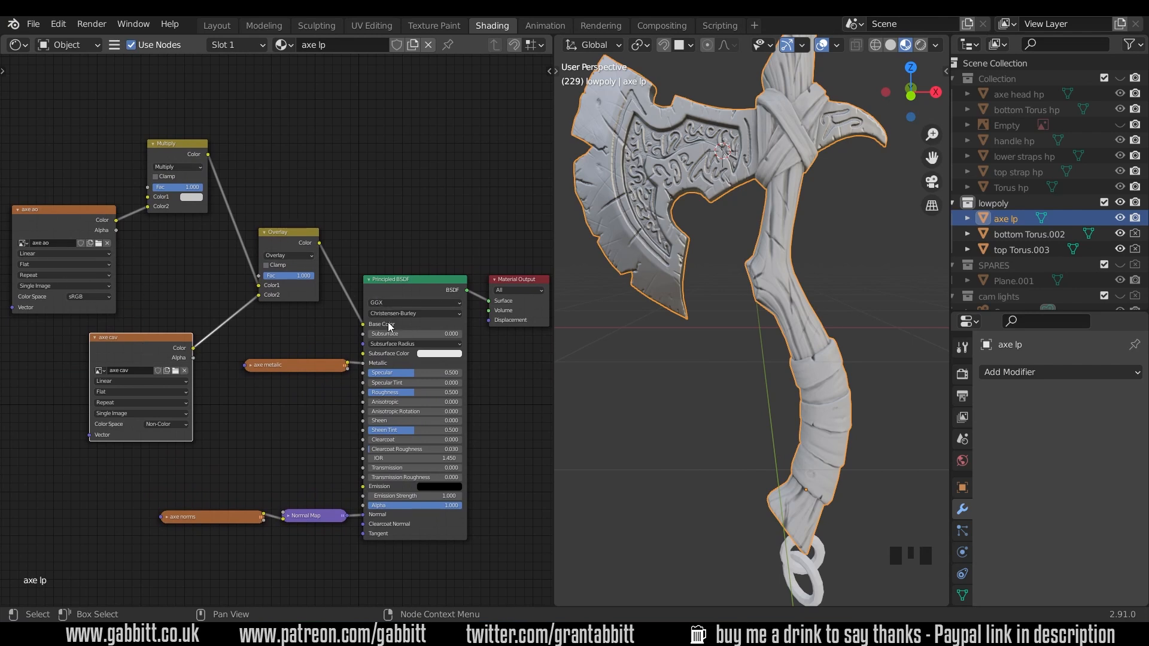
{"action": "mouse_move", "coordinate": [101, 88]}
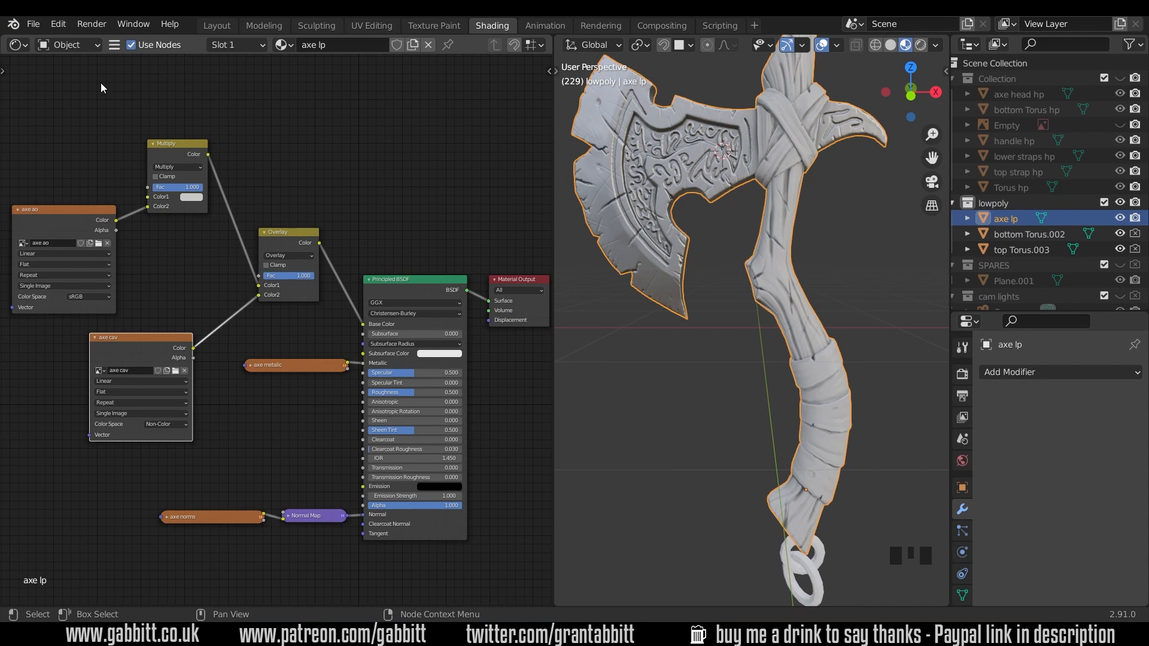
{"action": "mouse_move", "coordinate": [93, 155]}
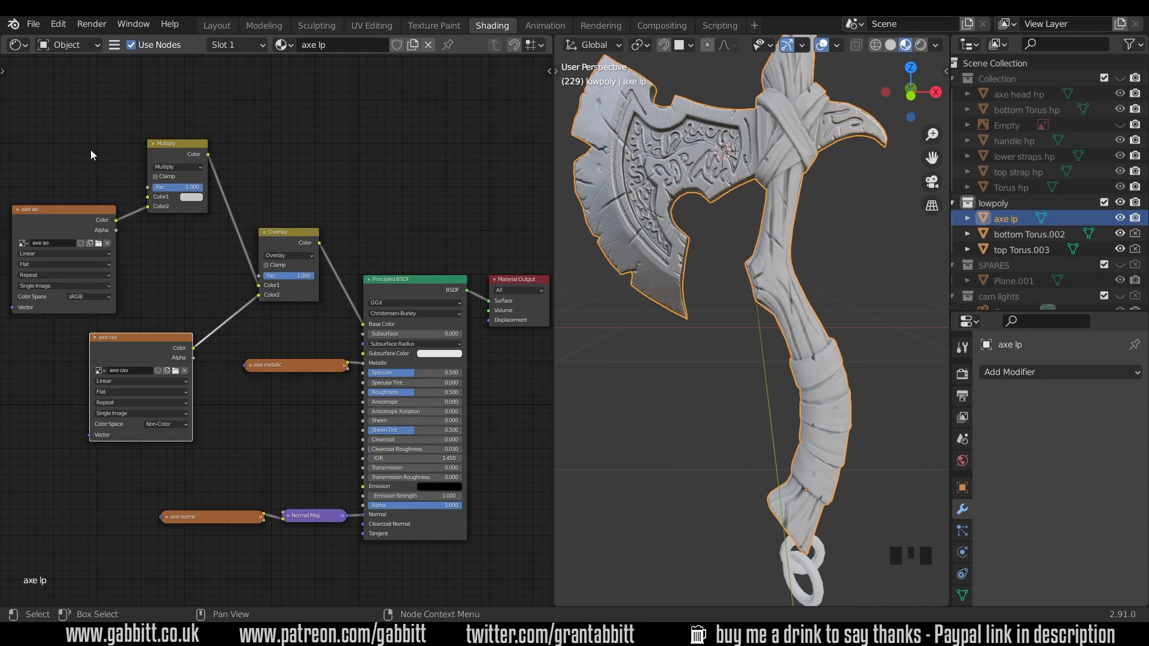
Reposition the AO, Multiply, cavity and Overlay nodes, then reselect the axe lp object.
{"action": "left_click_drag", "start_coordinate": [63, 209], "coordinate": [66, 198]}
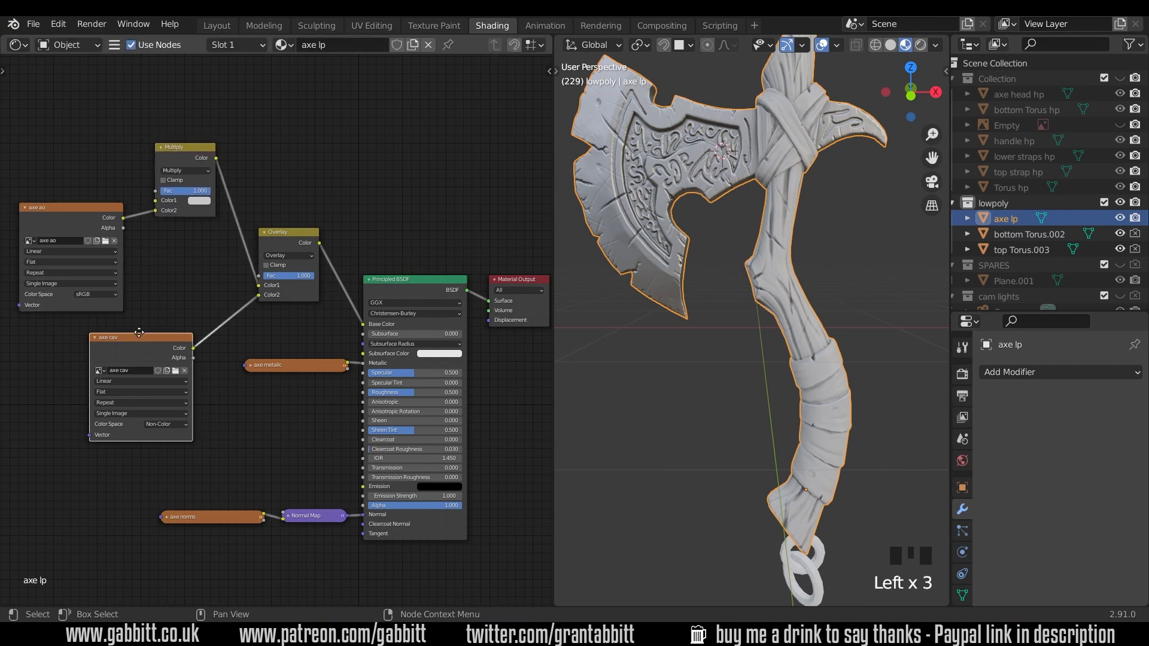
{"action": "left_click_drag", "start_coordinate": [139, 337], "coordinate": [150, 333]}
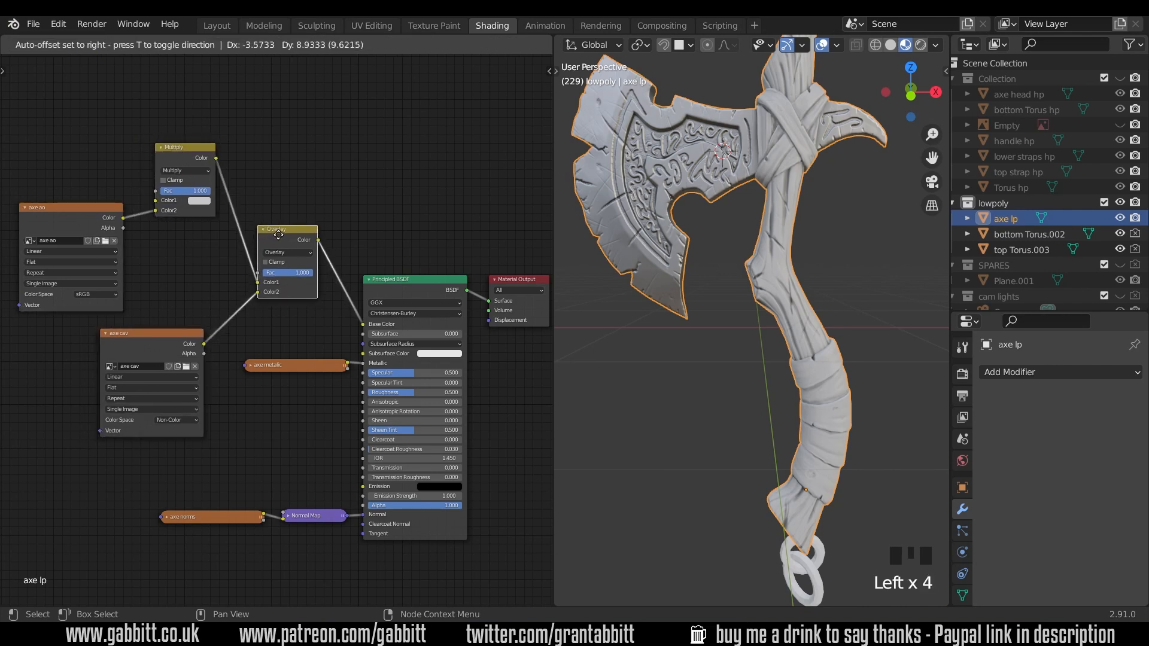
{"action": "left_click", "coordinate": [286, 252]}
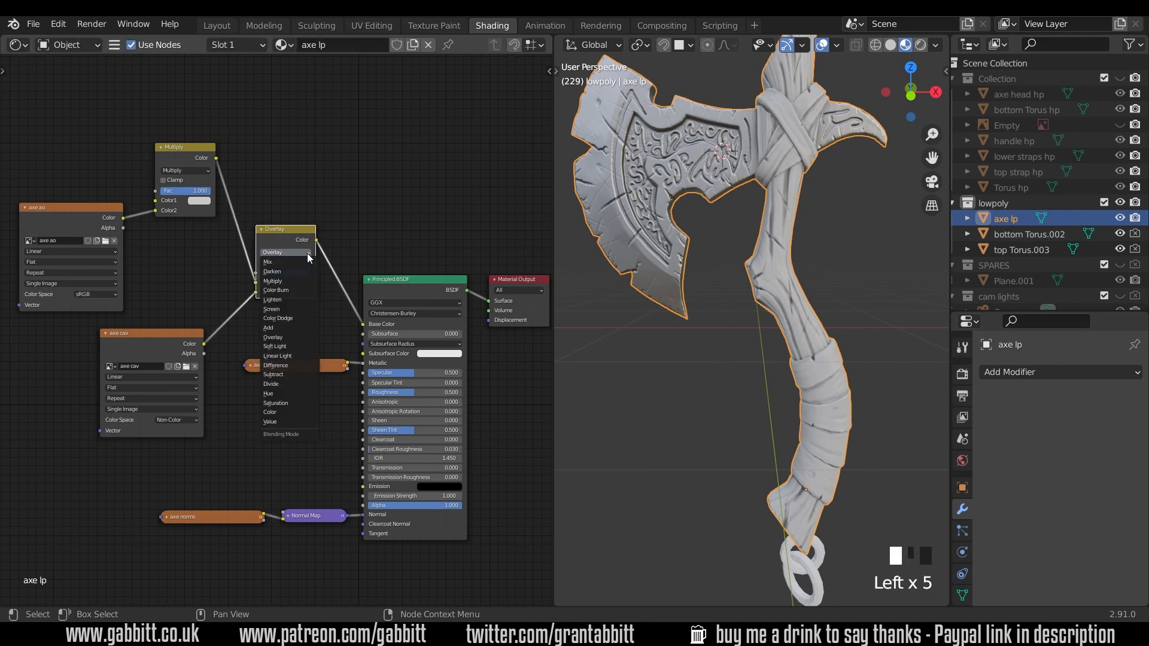
{"action": "left_click", "coordinate": [272, 252]}
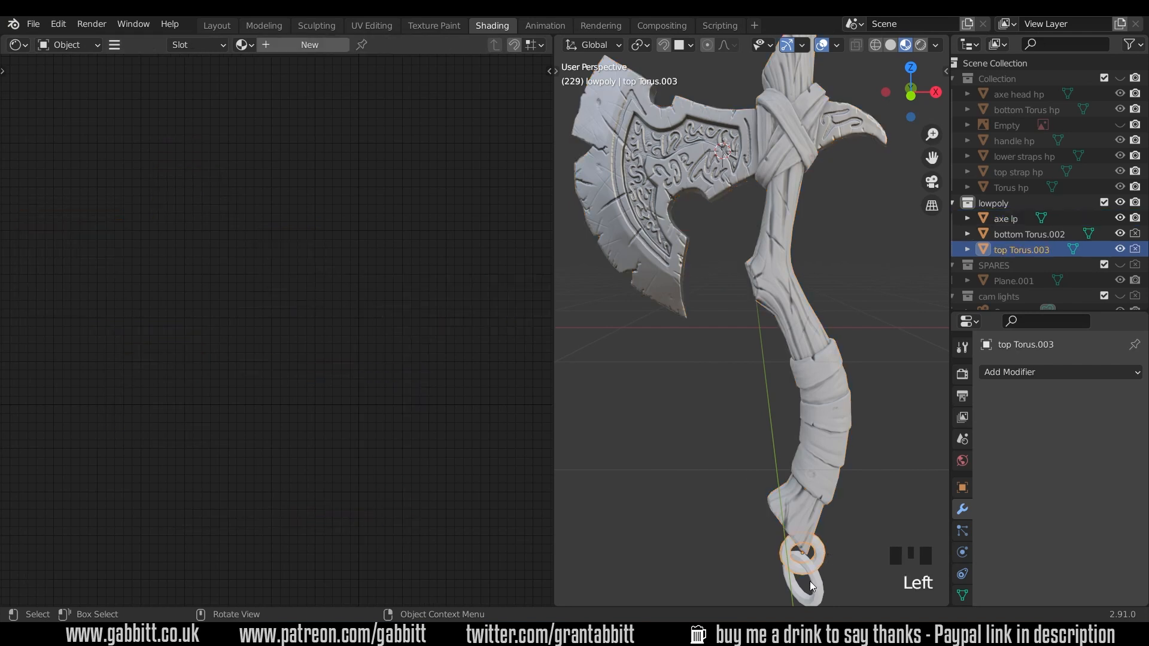
{"action": "left_click", "coordinate": [1005, 219]}
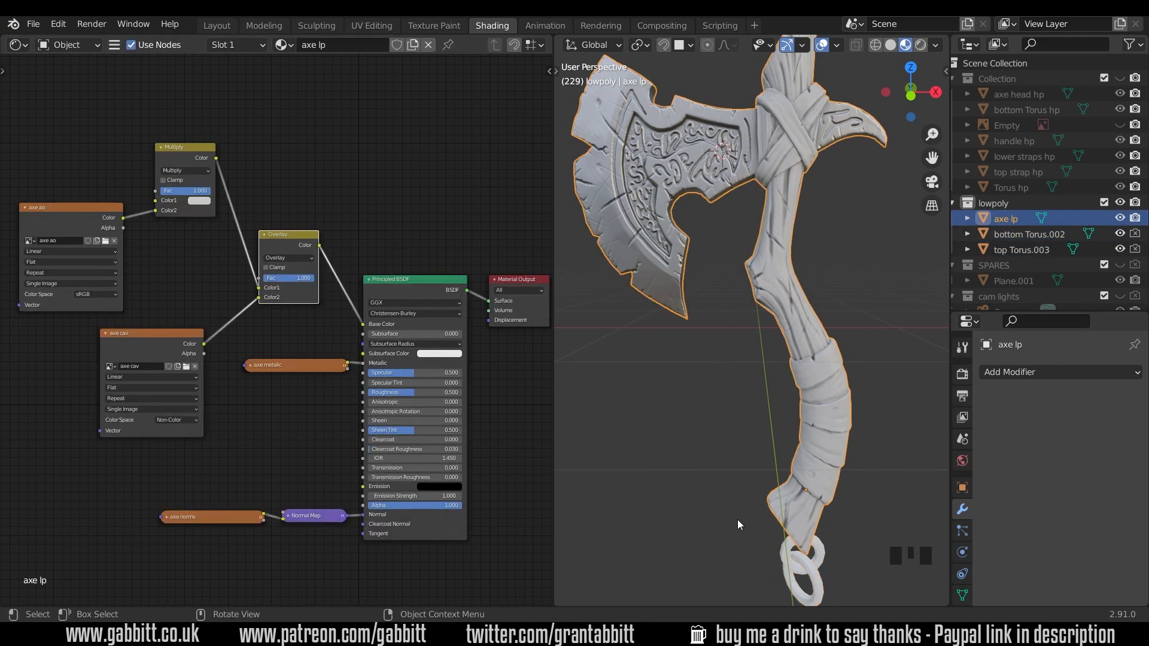